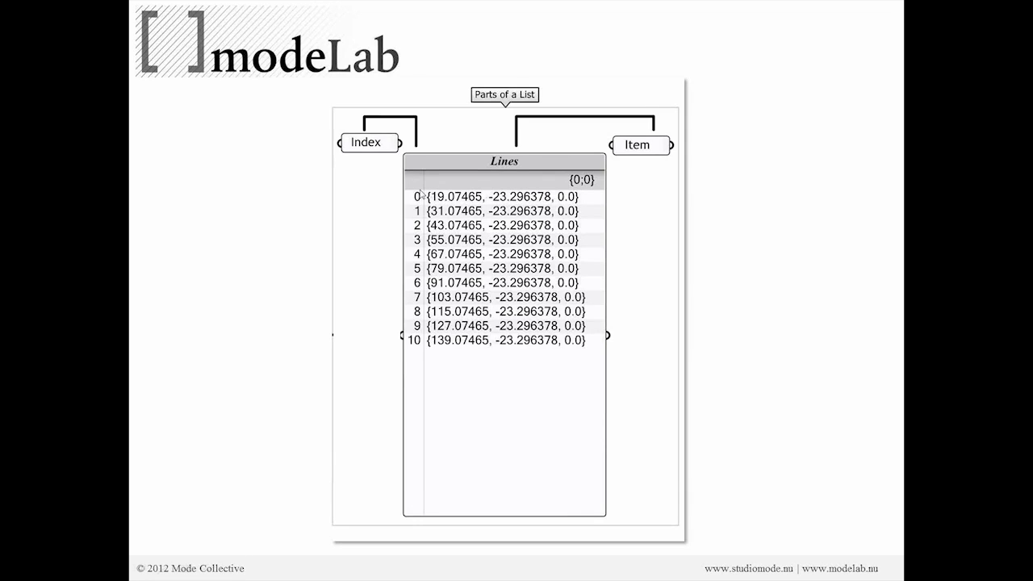
pyautogui.moveTo(458, 351)
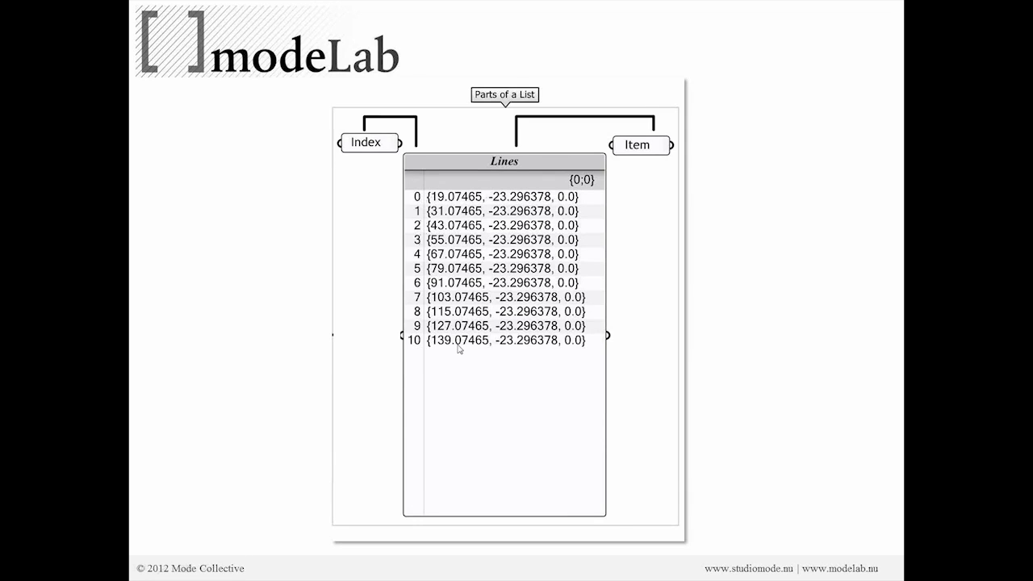
pyautogui.moveTo(595, 258)
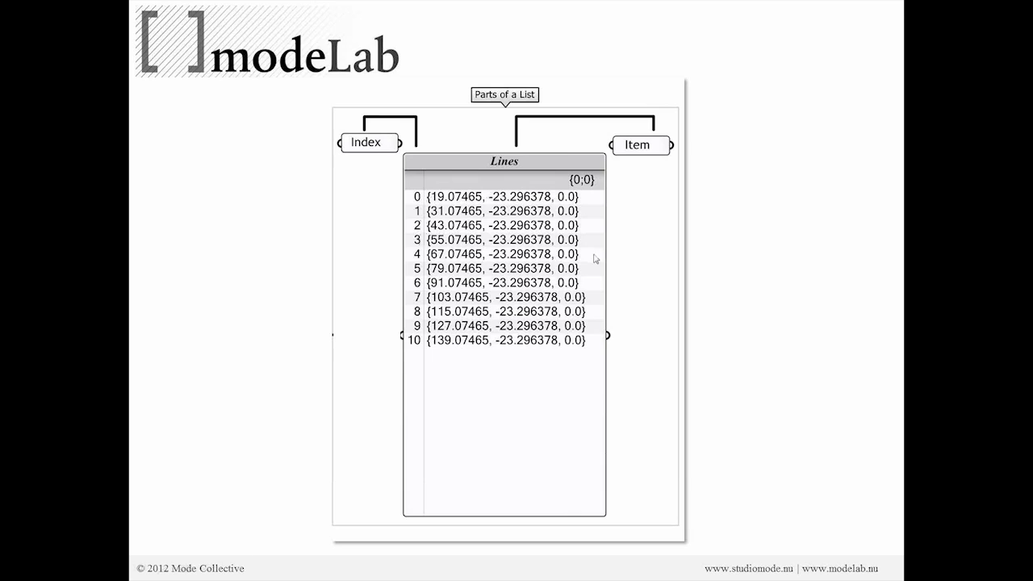
pyautogui.moveTo(515, 171)
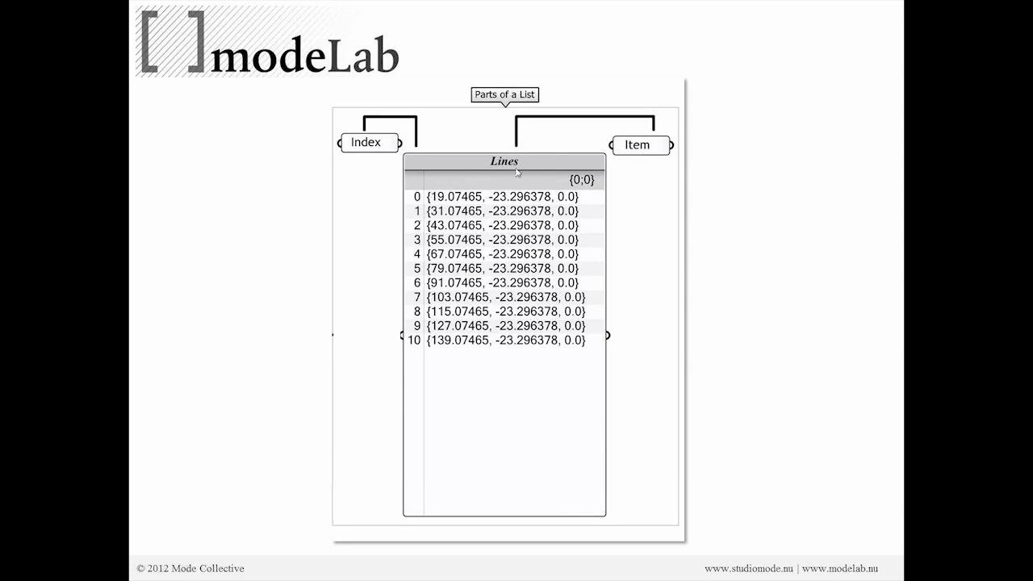
pyautogui.moveTo(482, 147)
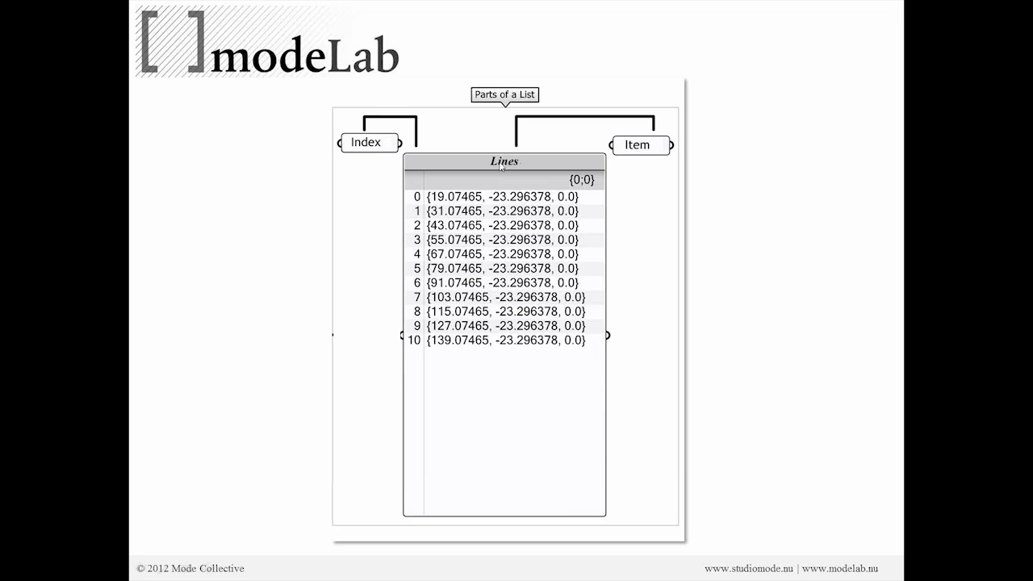
pyautogui.moveTo(573, 167)
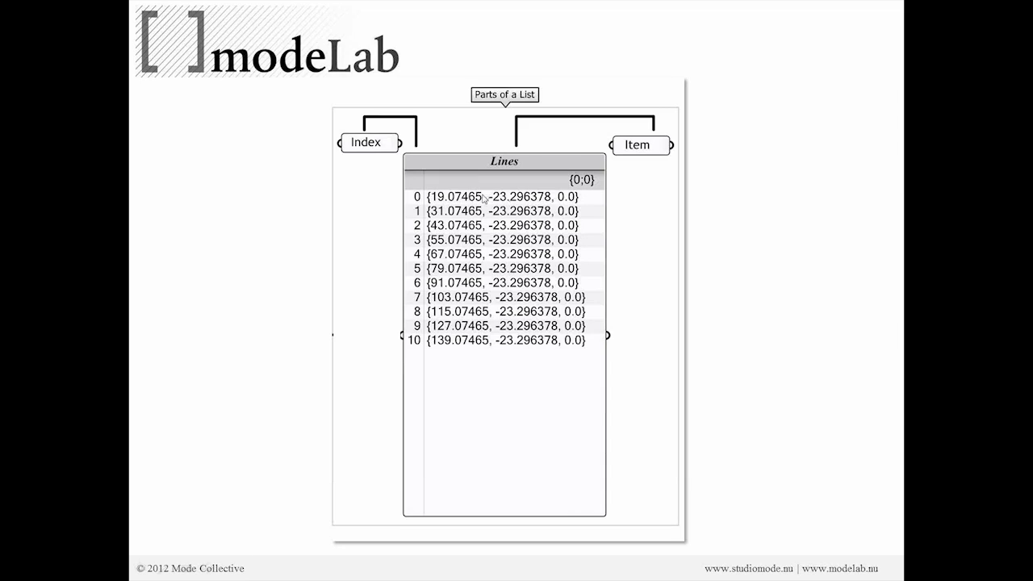
pyautogui.moveTo(584, 199)
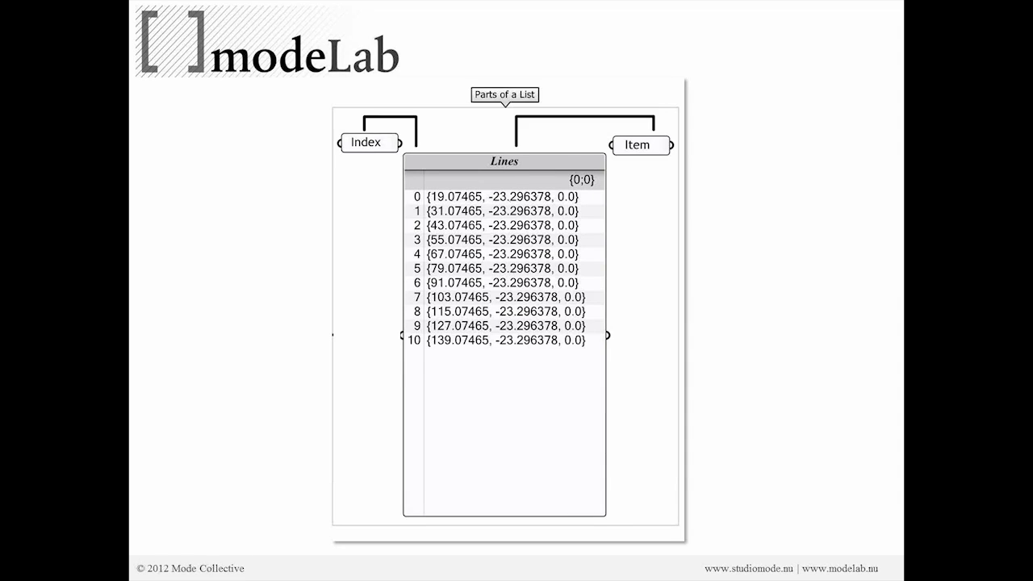
pyautogui.moveTo(789, 242)
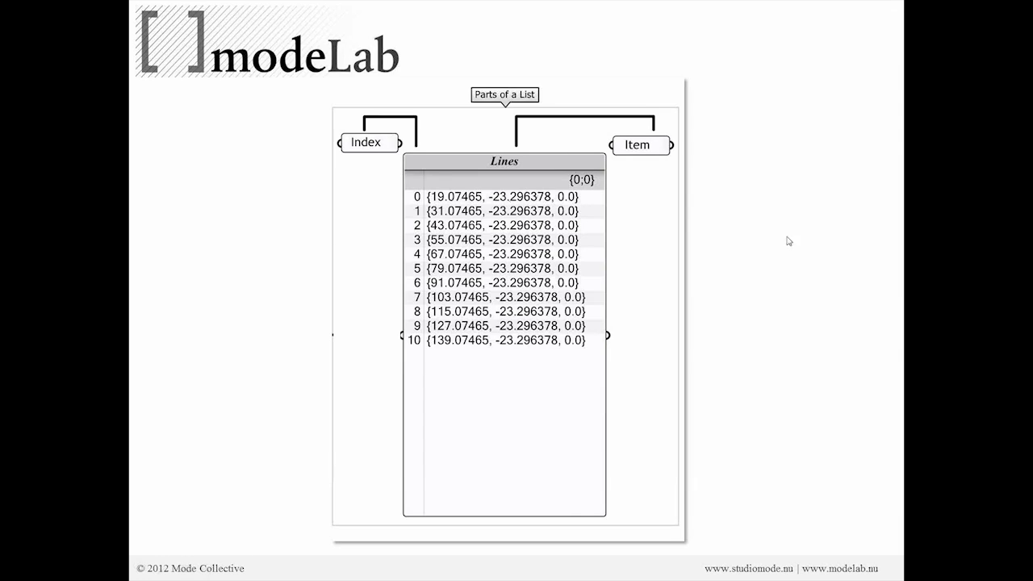
pyautogui.moveTo(579, 213)
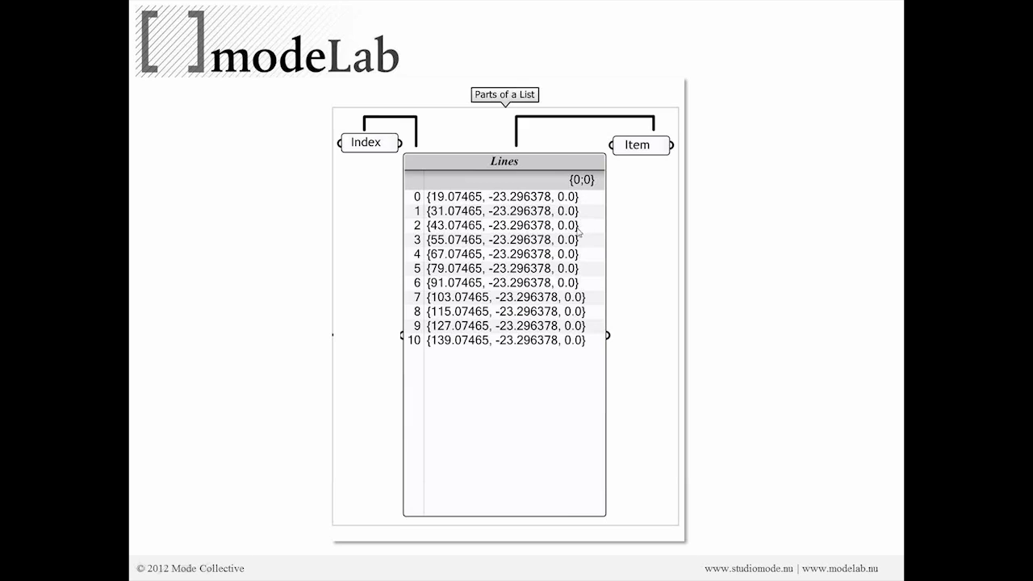
pyautogui.moveTo(587, 195)
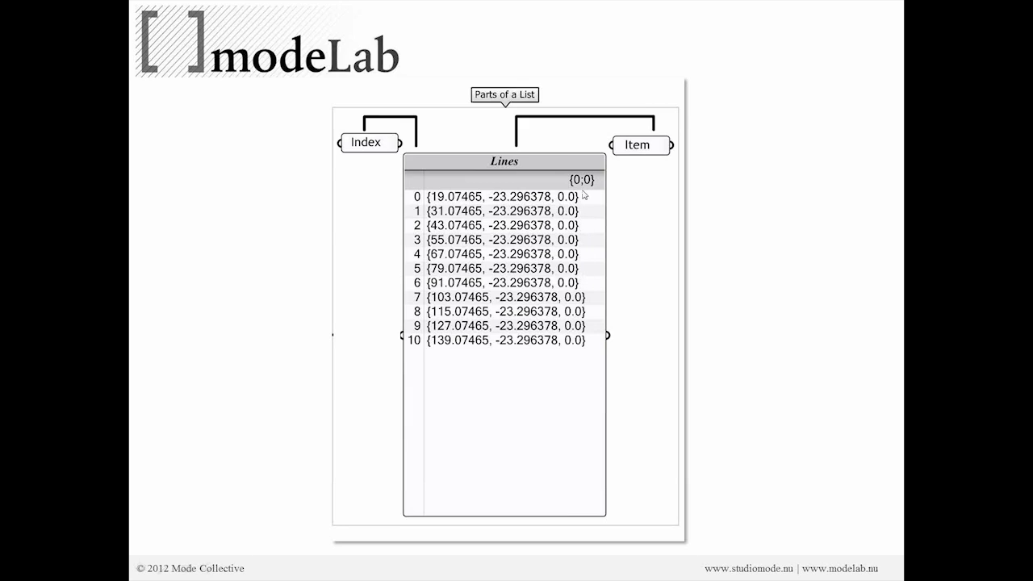
pyautogui.moveTo(555, 220)
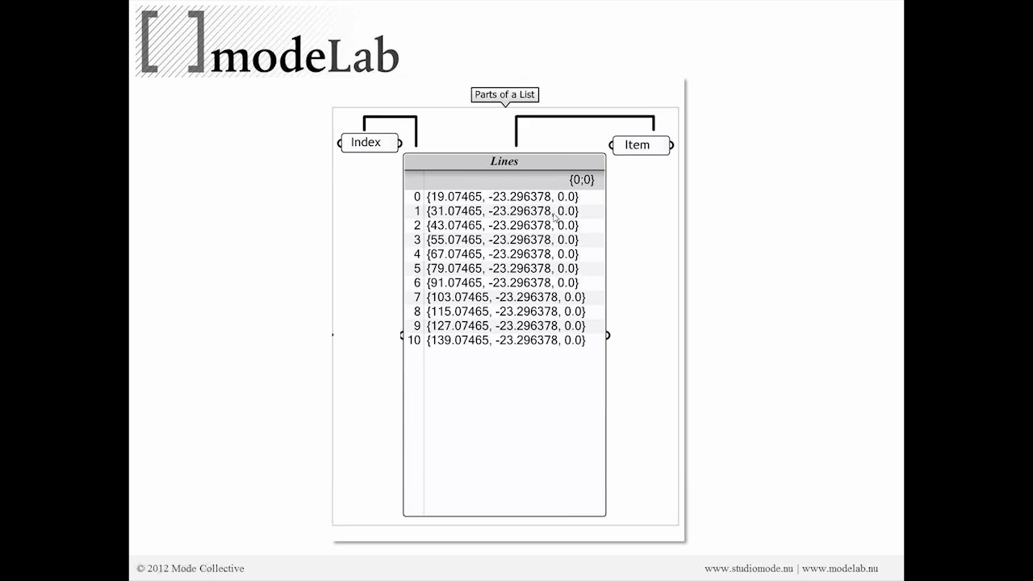
pyautogui.moveTo(586, 231)
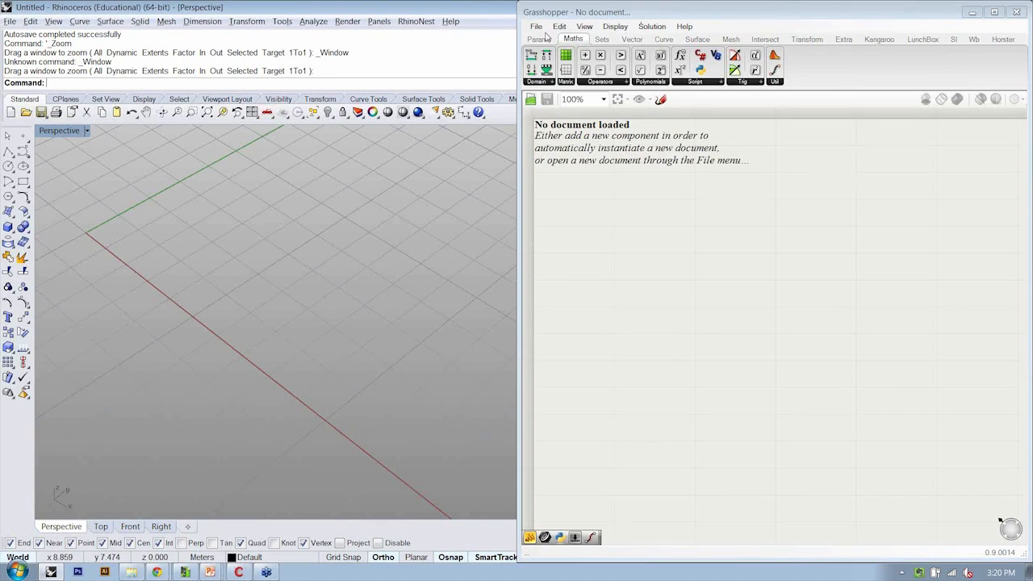
# - Open the saved Grasshopper definition '1-2_Creating a Grid of Surface Points'
pyautogui.click(536, 27)
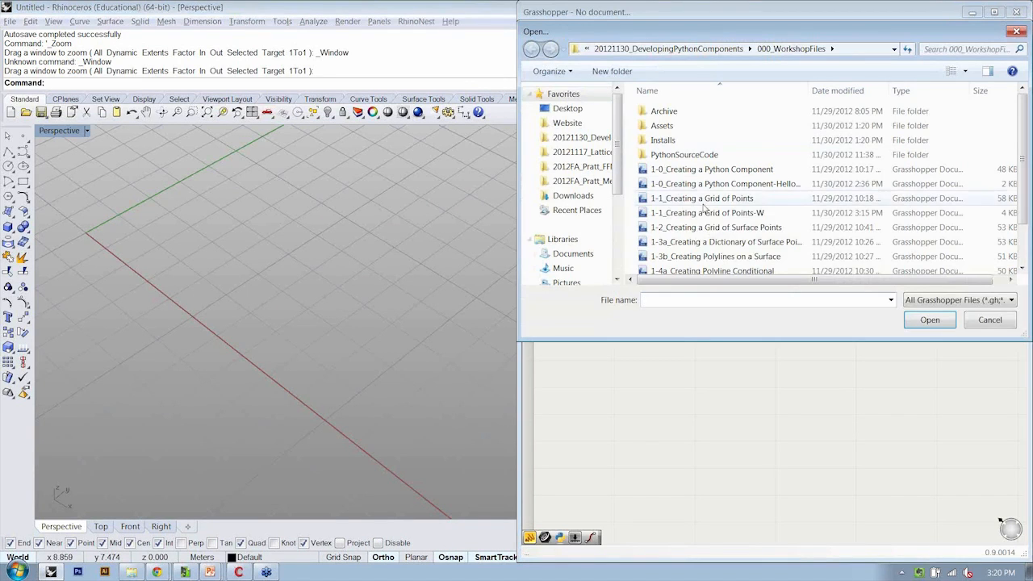
pyautogui.click(716, 226)
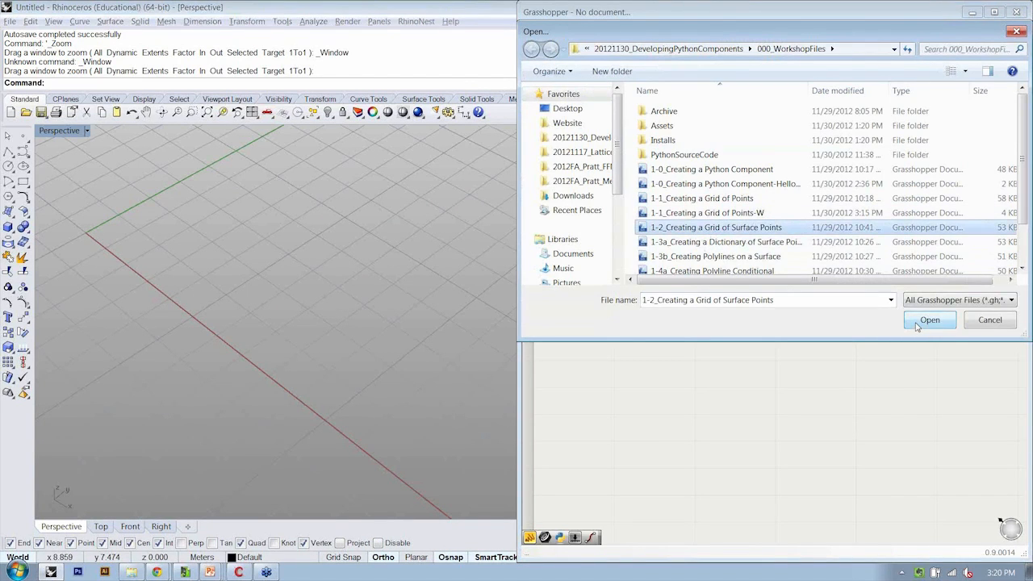
pyautogui.click(930, 320)
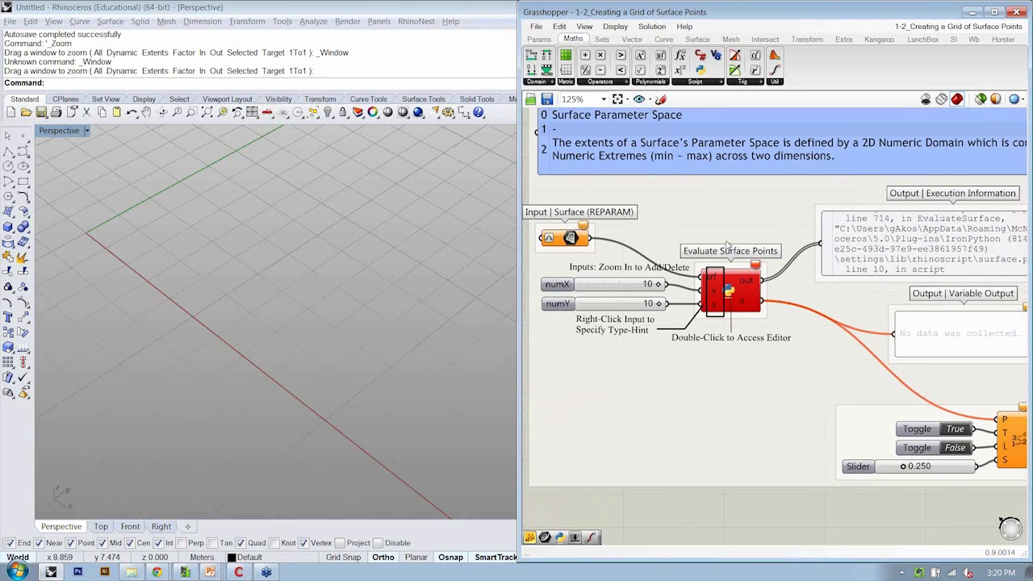
pyautogui.moveTo(751, 351)
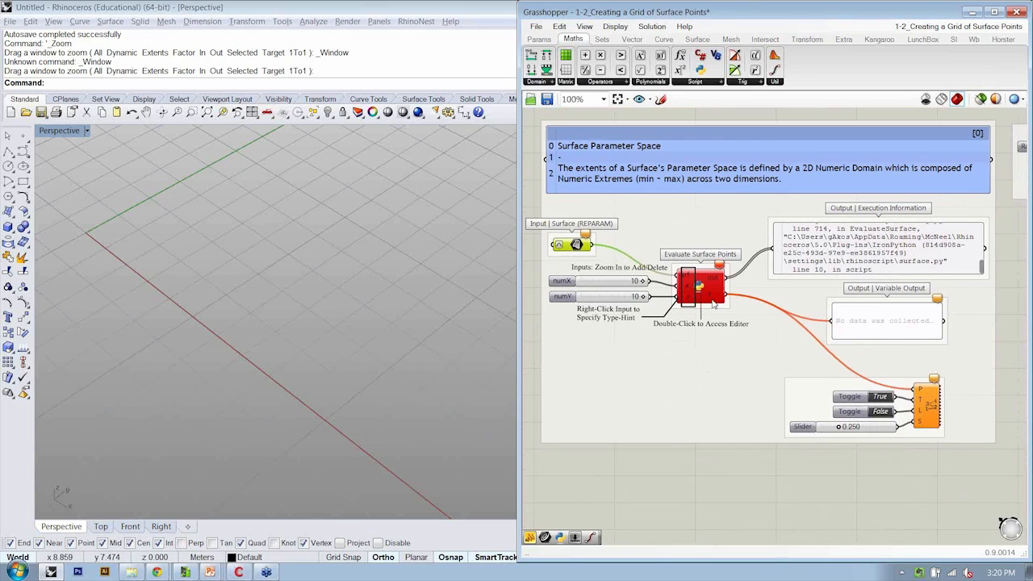
pyautogui.moveTo(928, 407)
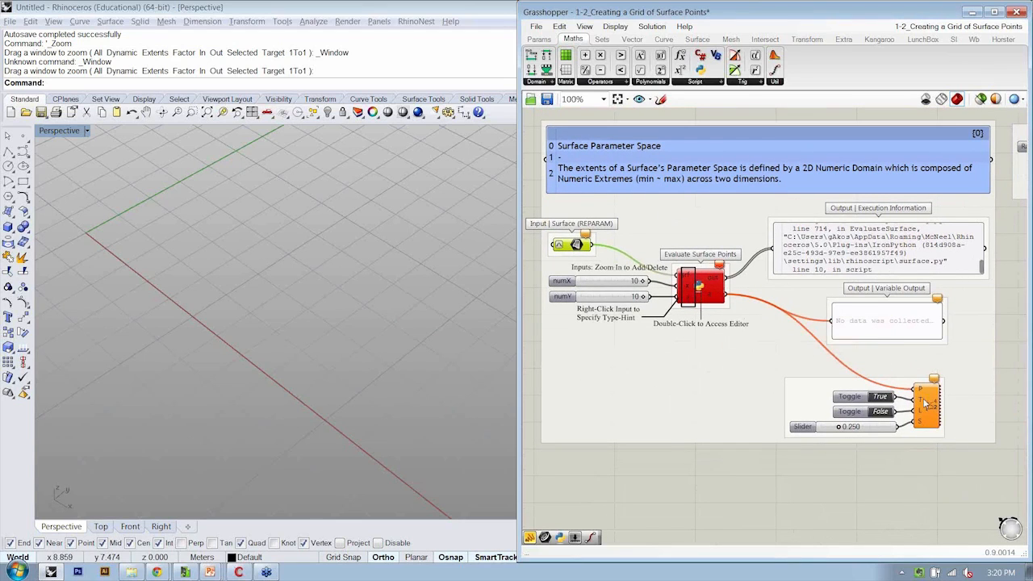
pyautogui.moveTo(886, 330)
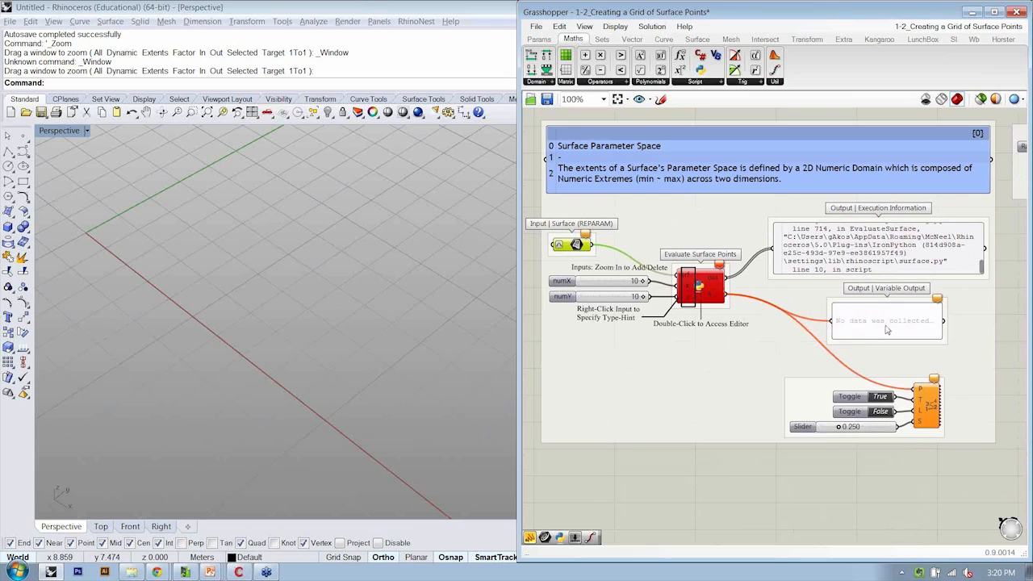
pyautogui.moveTo(957, 394)
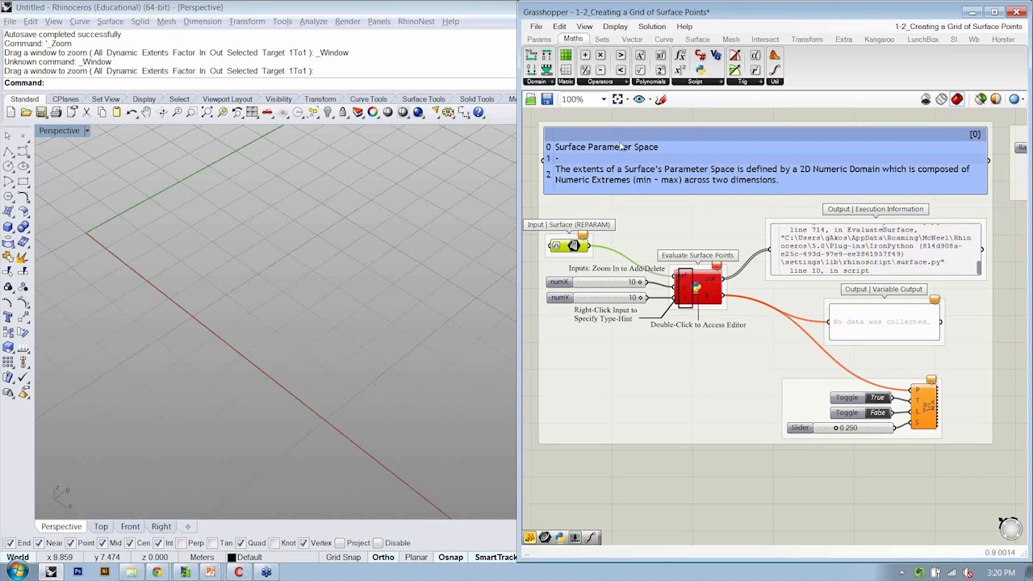
pyautogui.moveTo(637, 242)
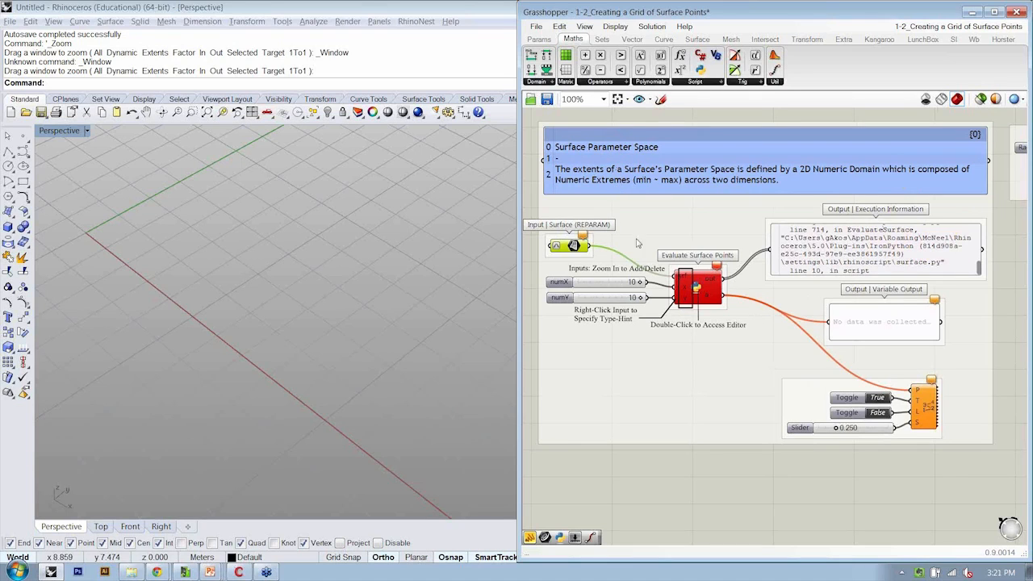
pyautogui.moveTo(698, 255)
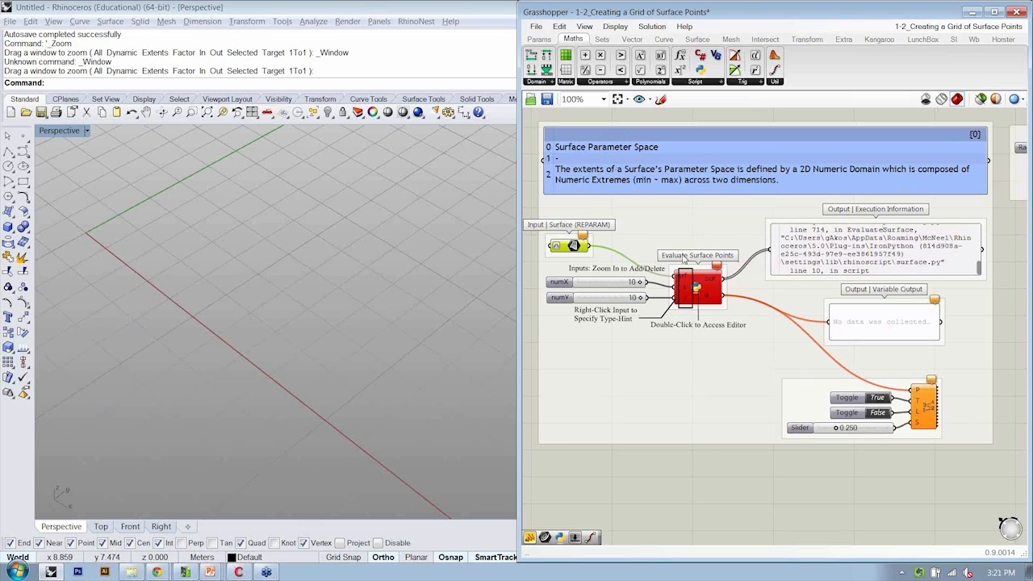
# - Use File > New Document to close the surface-points example for an empty canvas
pyautogui.click(538, 26)
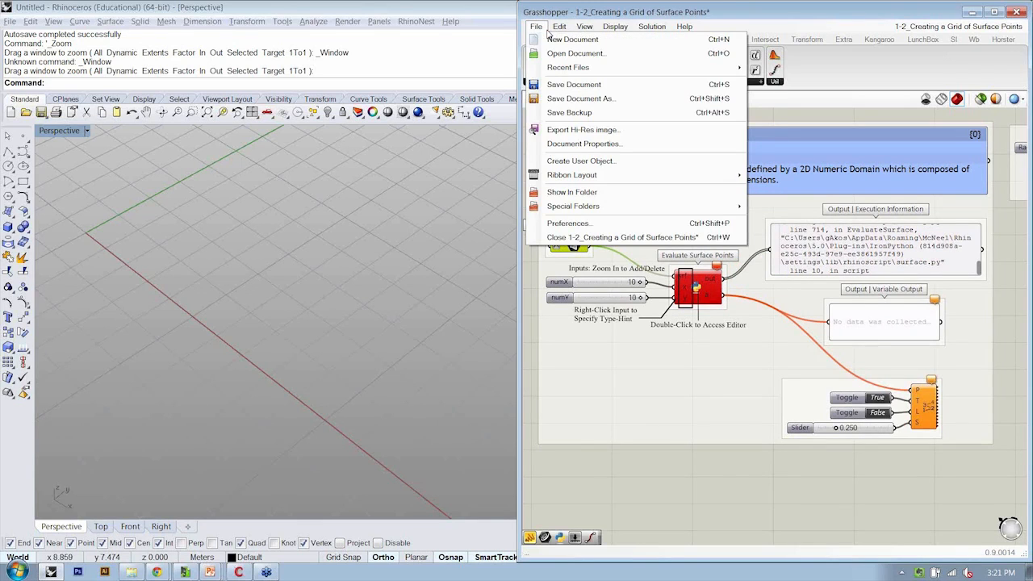
pyautogui.click(581, 26)
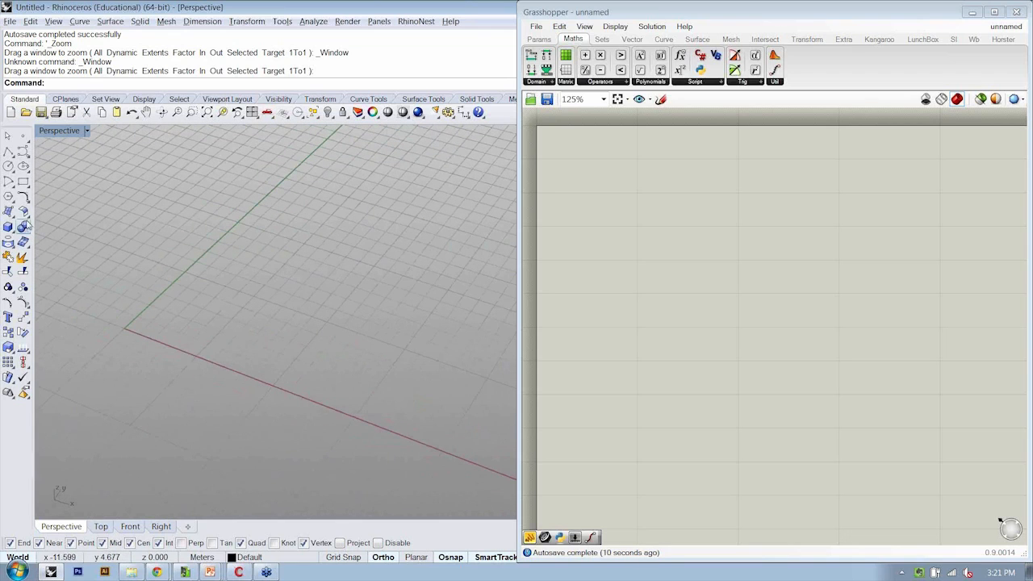
pyautogui.moveTo(9, 213)
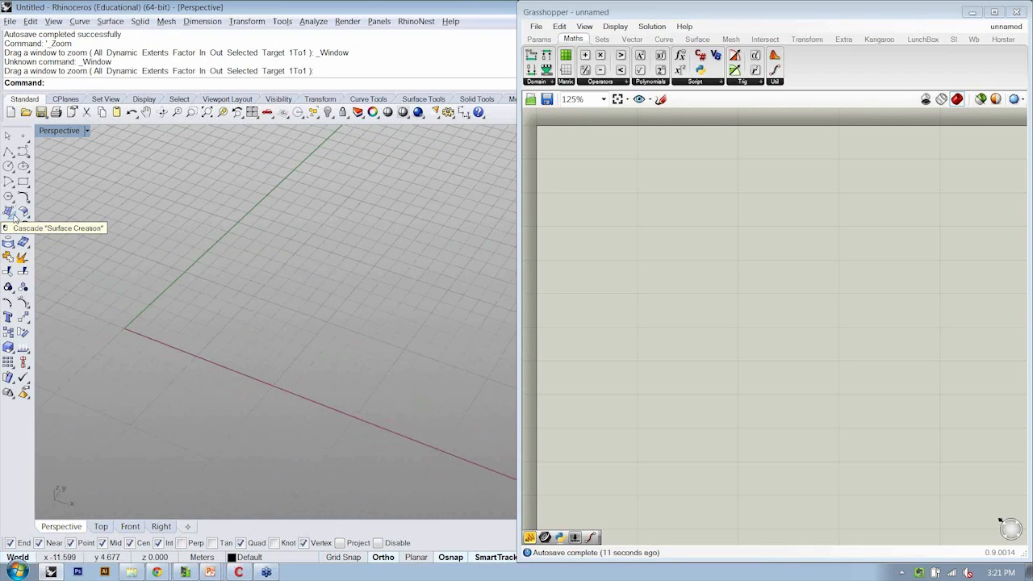
# - Draw a corner-to-corner rectangular plane and set the Perspective viewport to Shaded
pyautogui.click(9, 220)
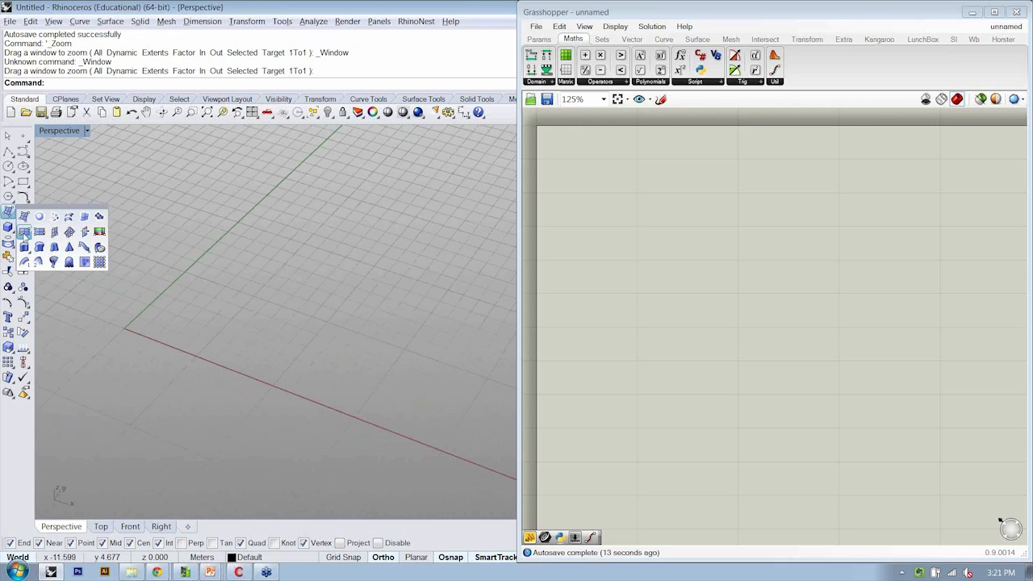
pyautogui.moveTo(20, 234)
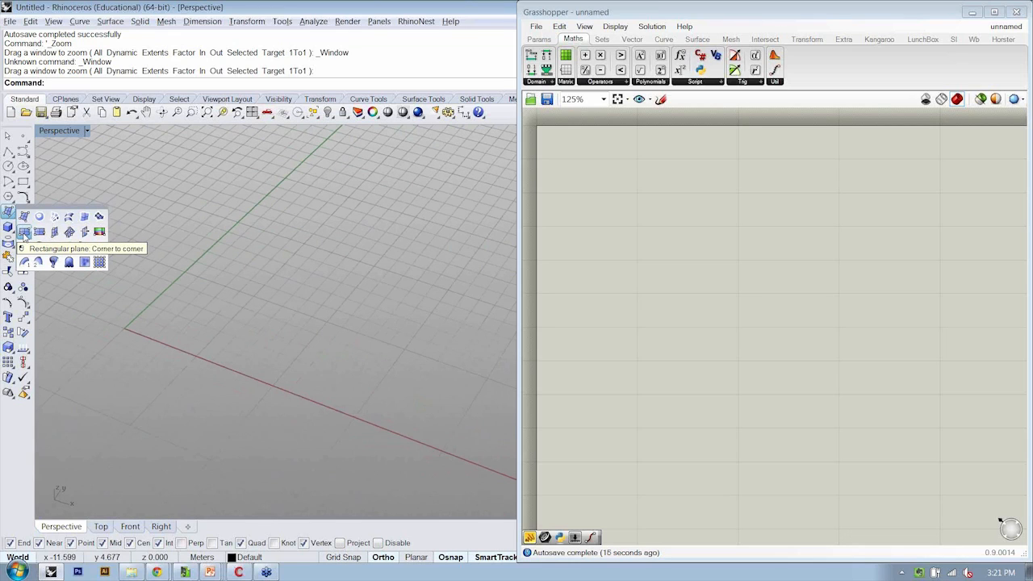
pyautogui.click(16, 229)
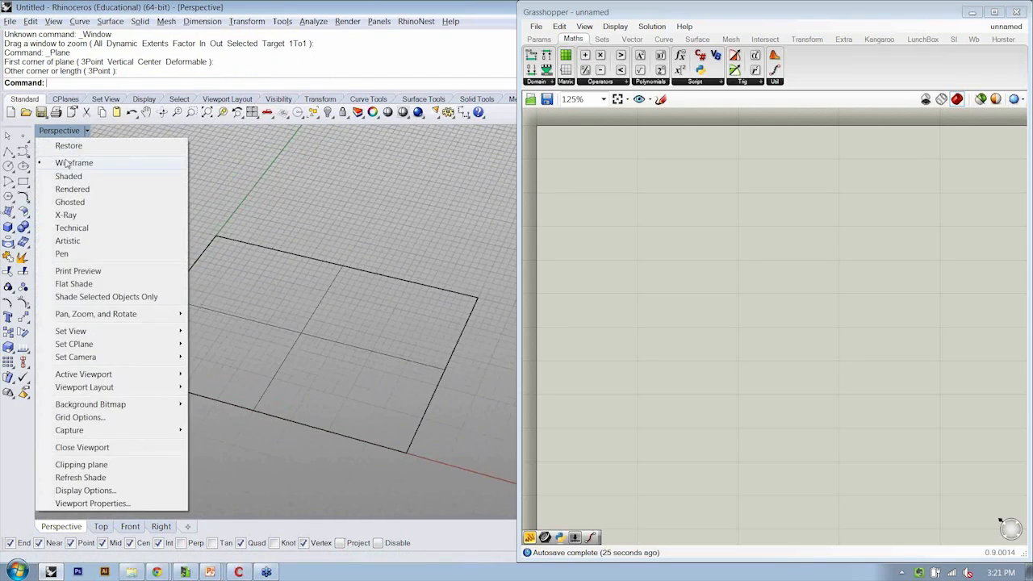
pyautogui.click(68, 176)
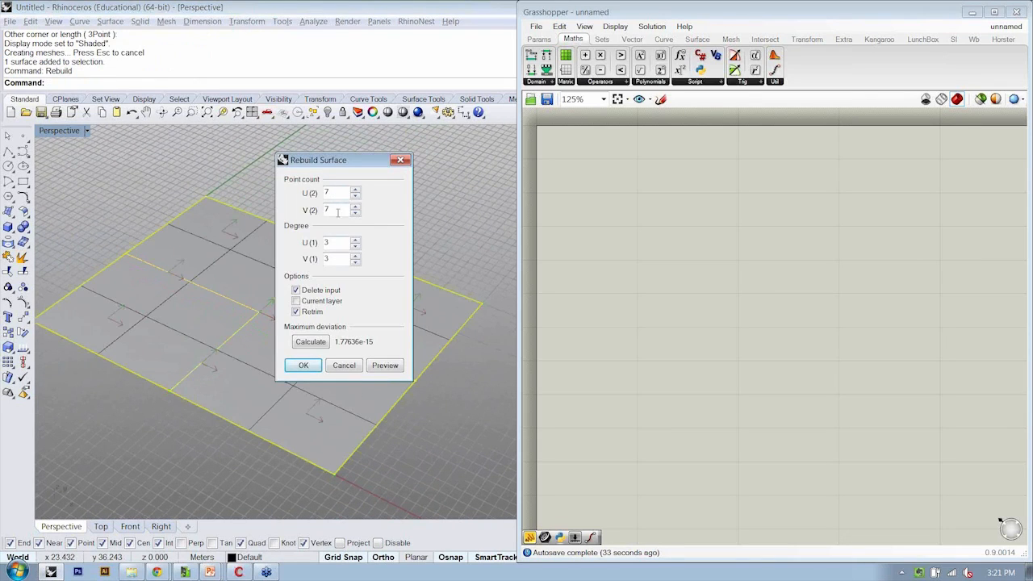
# - Confirm the 7 by 7 point, degree 3 rebuild of the surface
pyautogui.click(303, 364)
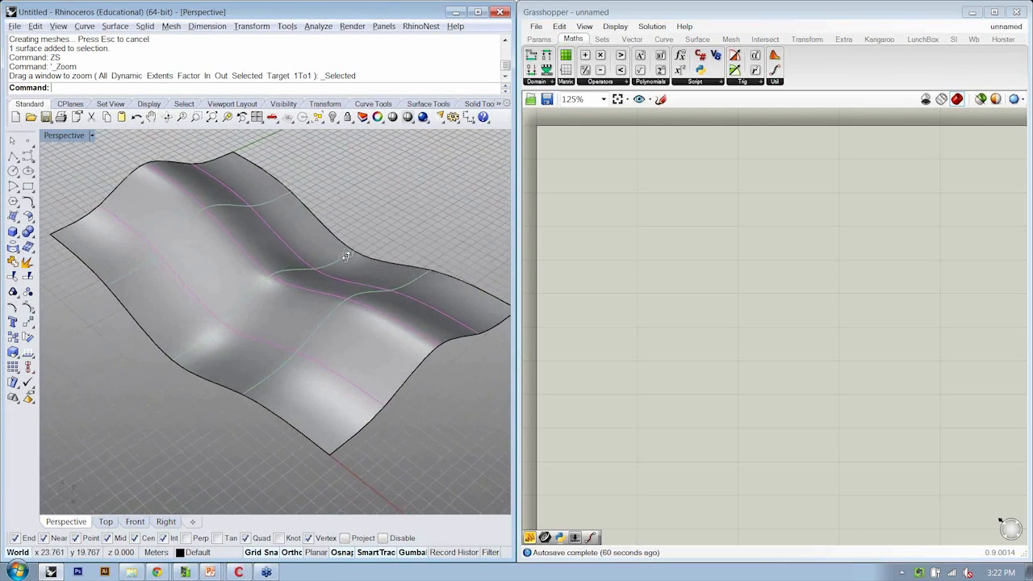
# - Switch the Perspective viewport display mode from Shaded to Rendered
pyautogui.click(65, 137)
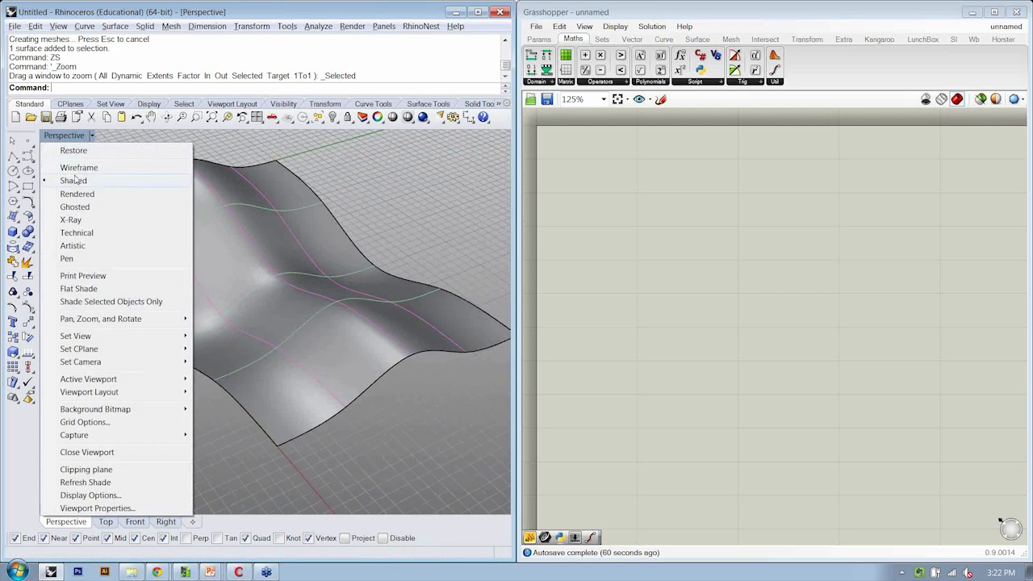
pyautogui.click(77, 194)
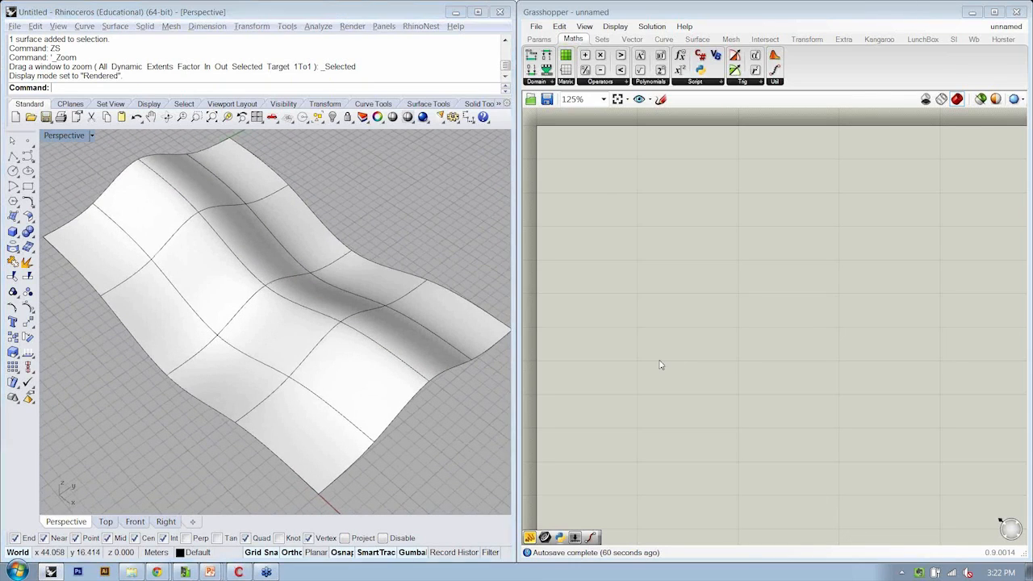
pyautogui.moveTo(616, 99)
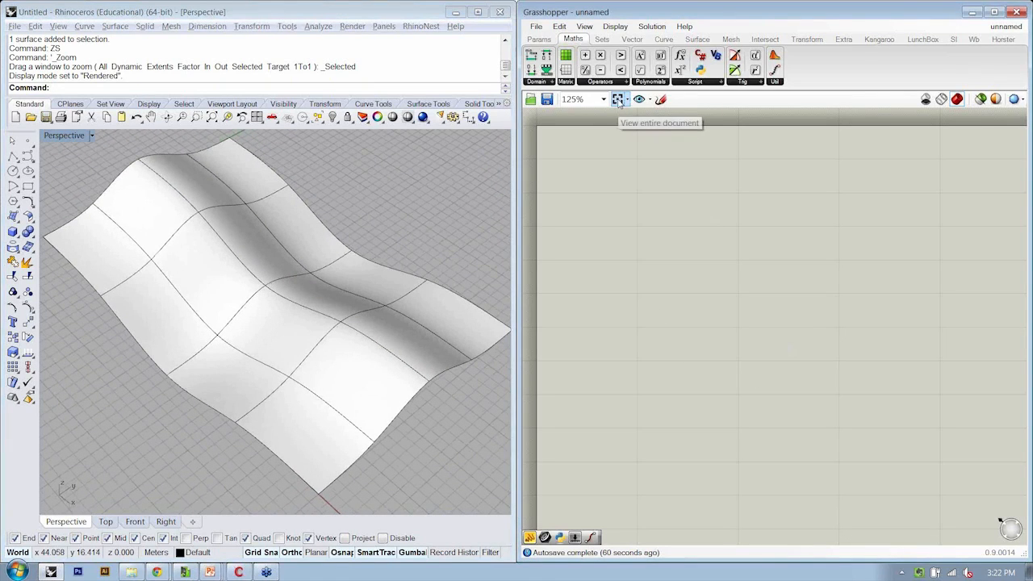
pyautogui.moveTo(310, 192)
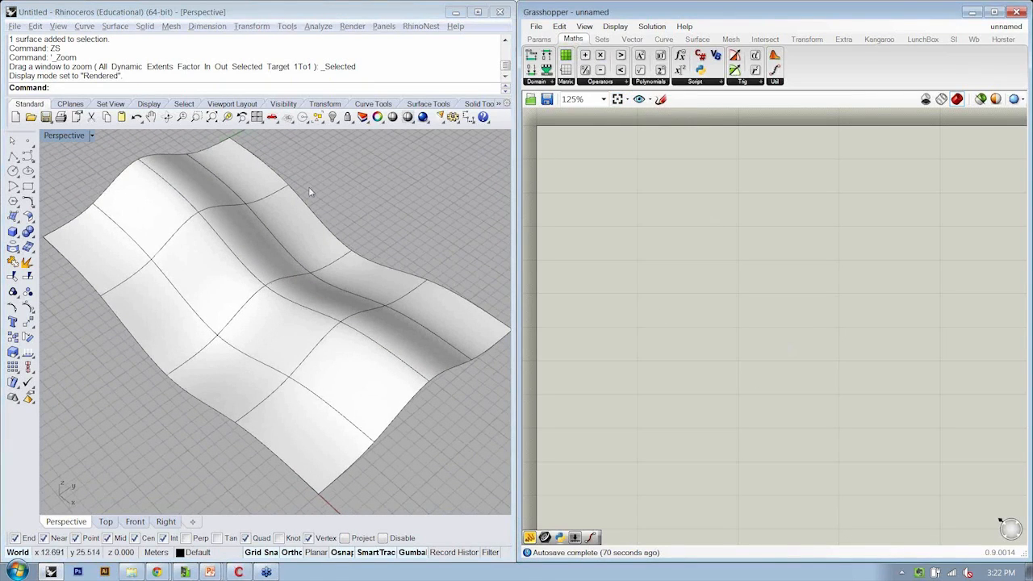
pyautogui.moveTo(127, 270)
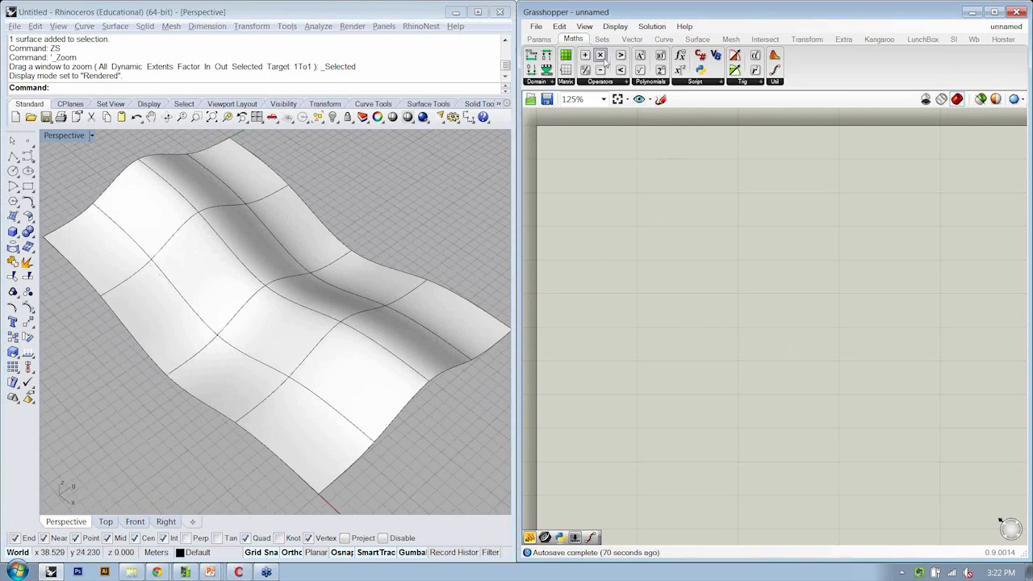
pyautogui.moveTo(419, 257)
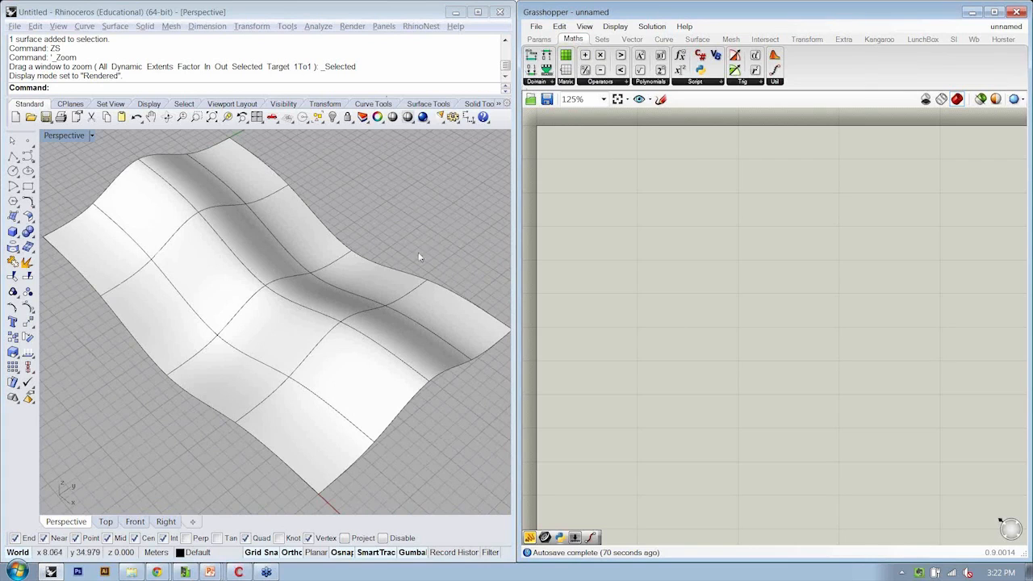
# - Place a Params > Geometry Surface parameter and reference the wavy Rhino surface
pyautogui.click(536, 39)
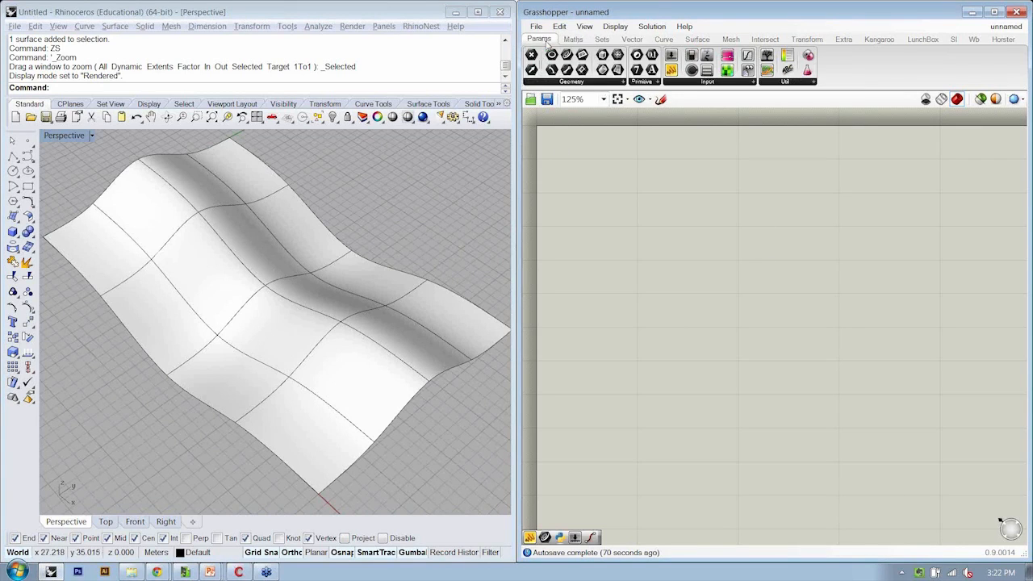
pyautogui.click(581, 83)
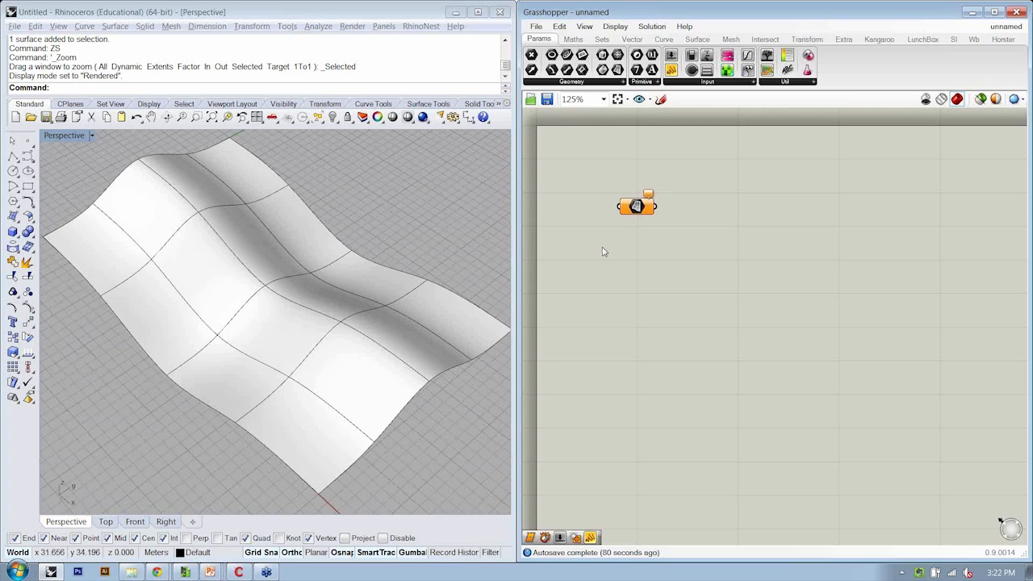
pyautogui.rightClick(636, 205)
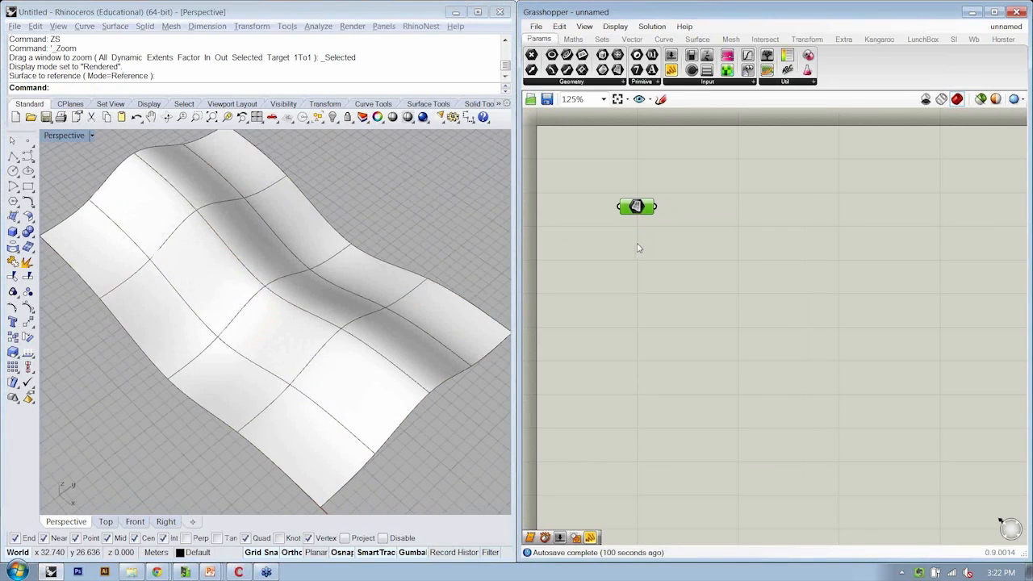
# - Label the surface parameter 'Input | Surface' and bring up the Maths components
pyautogui.rightClick(636, 206)
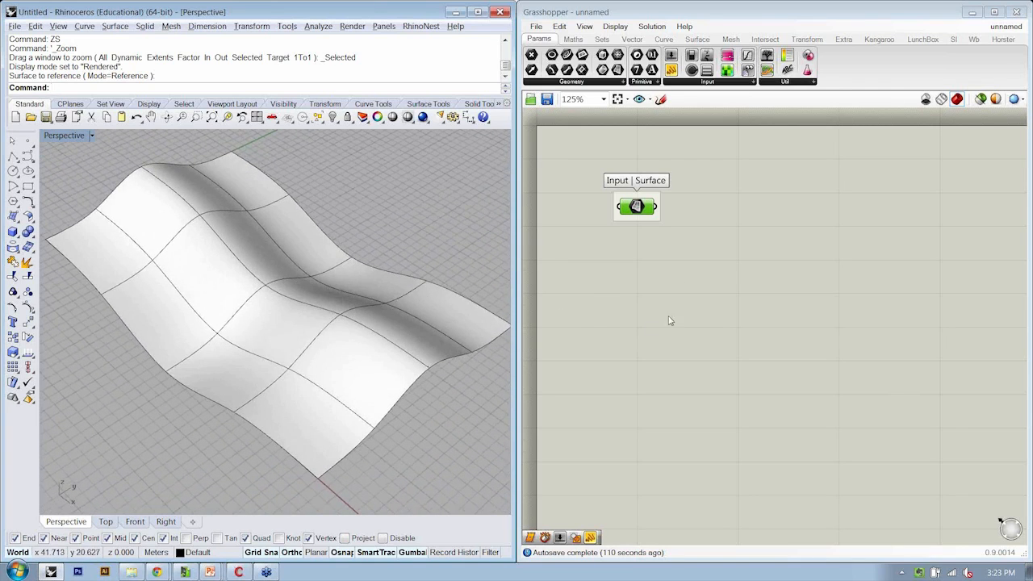
pyautogui.moveTo(563, 300)
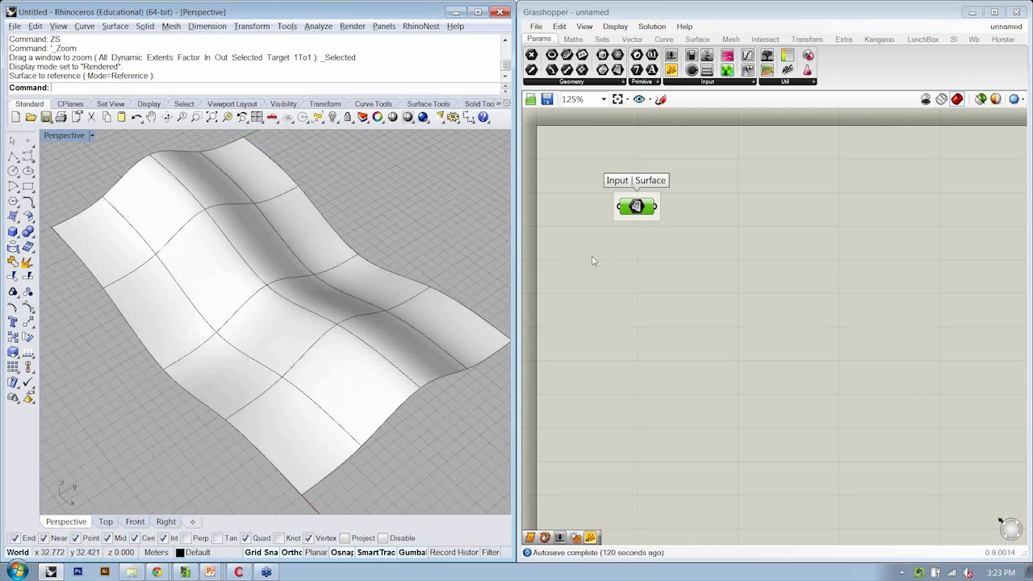
pyautogui.moveTo(691, 234)
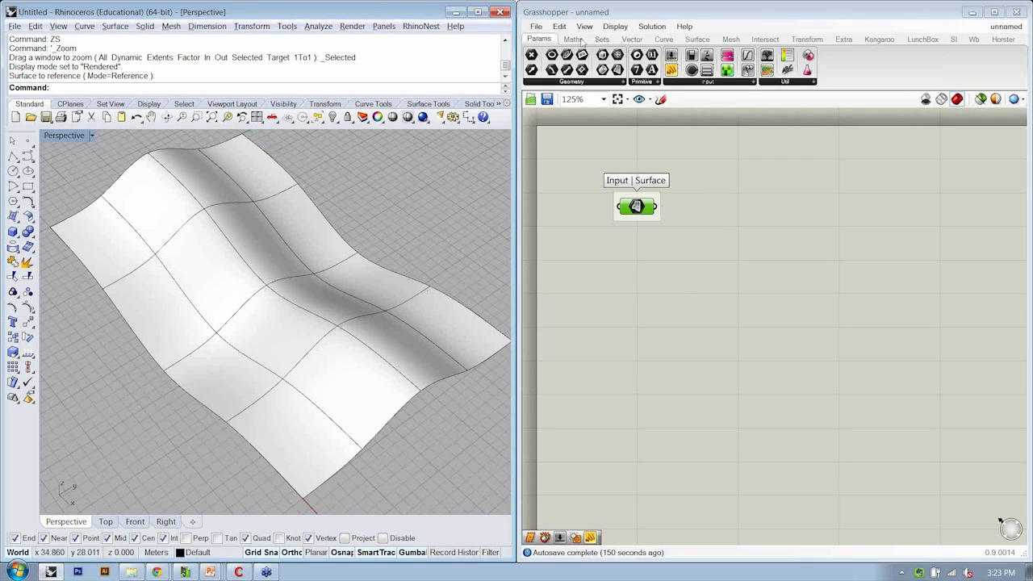
pyautogui.click(570, 38)
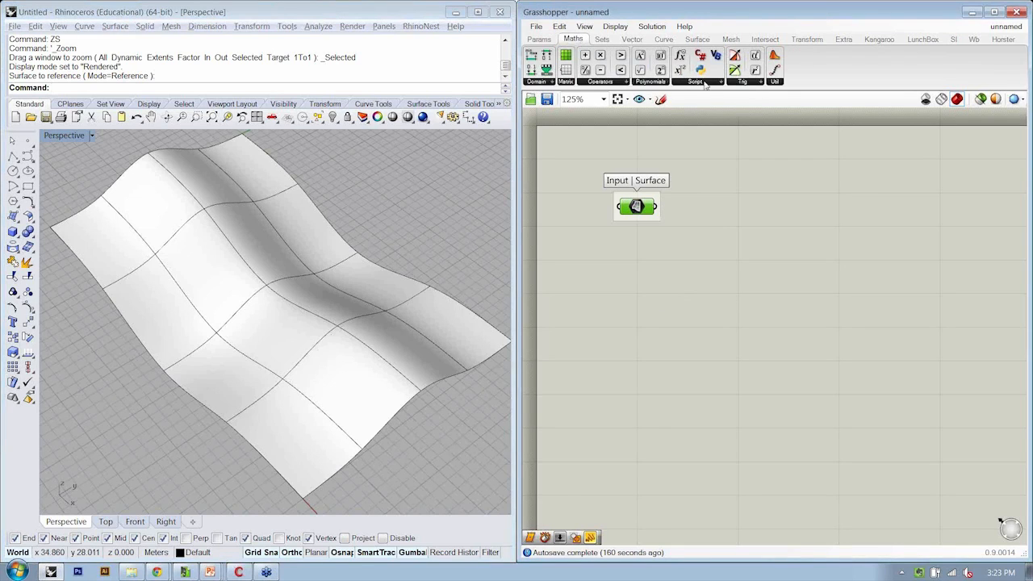
# - Drop a Python Script component from Maths > Script next to the surface parameter
pyautogui.click(720, 81)
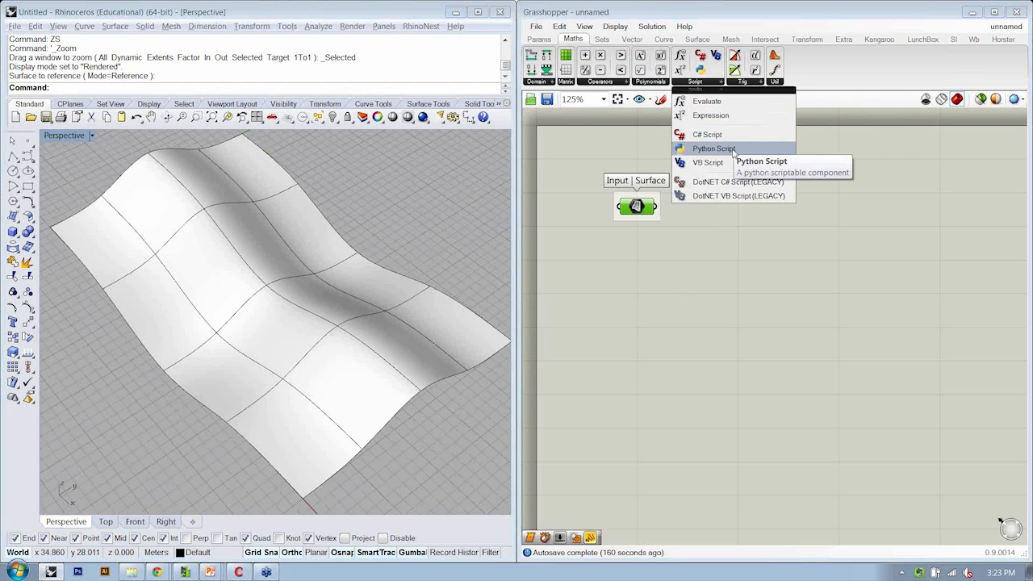
pyautogui.click(710, 148)
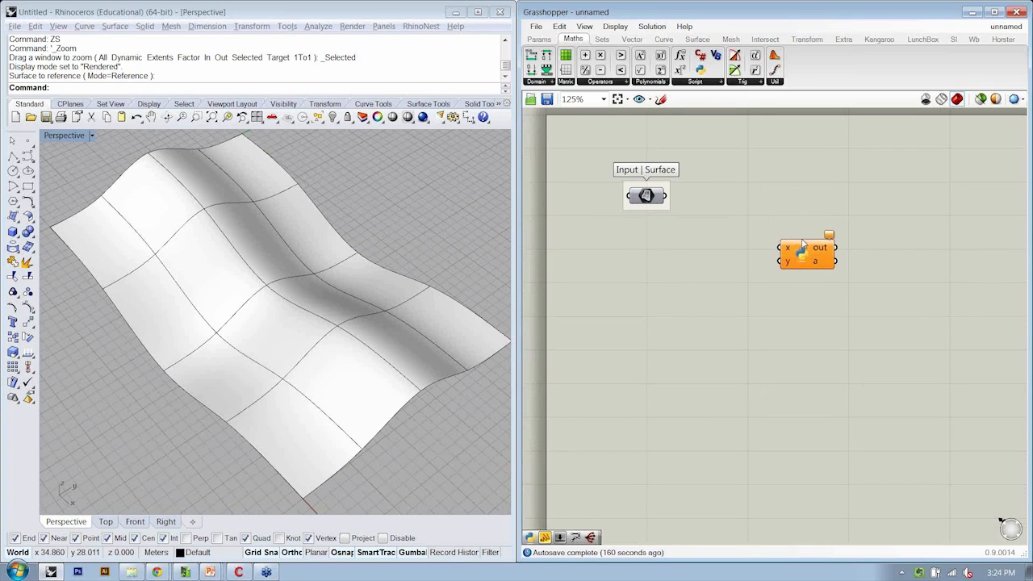
pyautogui.scroll(3)
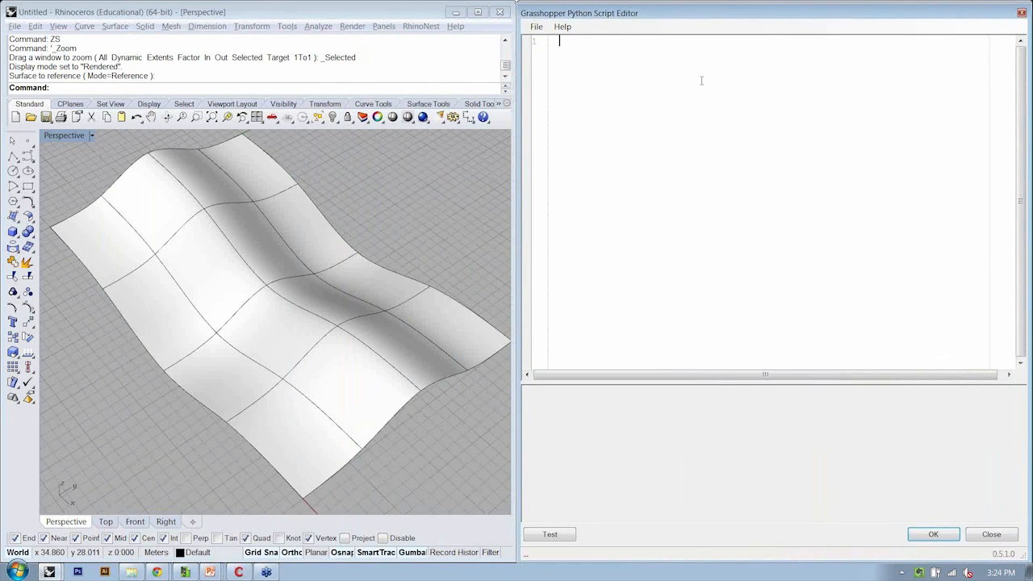
# - Write the comment '#Import Rhinoscript Syntax module' as the script's first line
pyautogui.write('#')
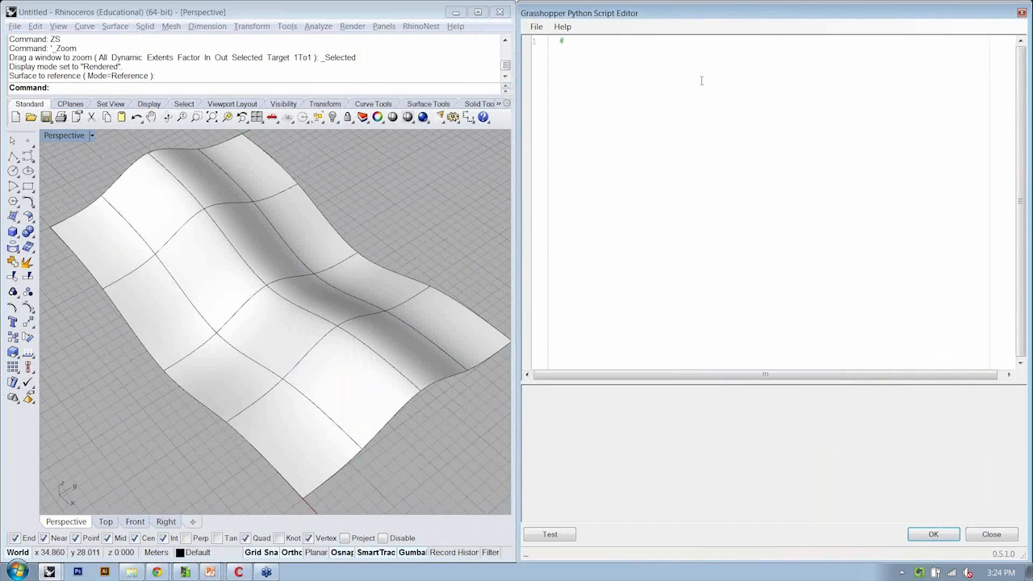
pyautogui.write('#Import')
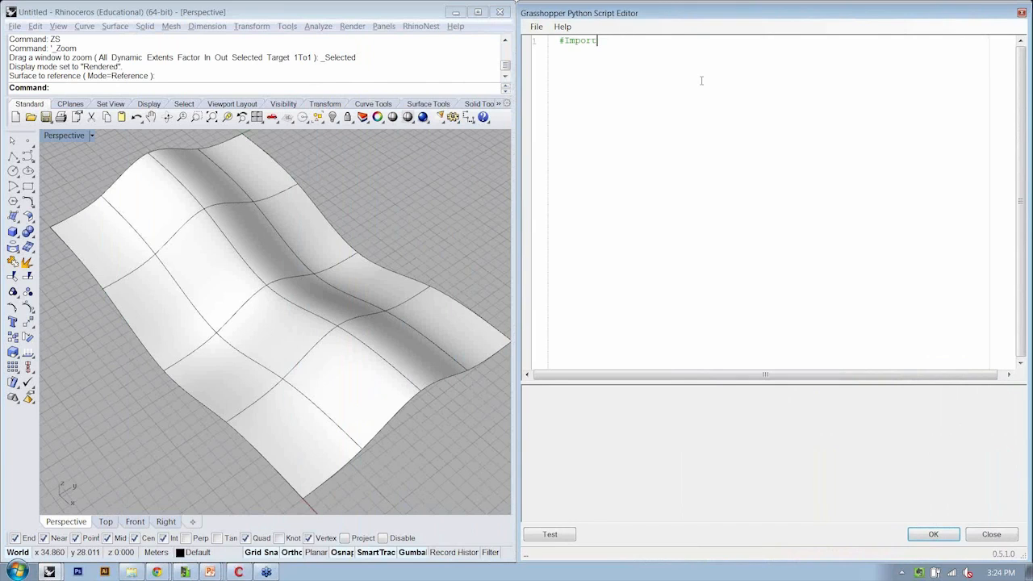
pyautogui.write('Rhinoscript')
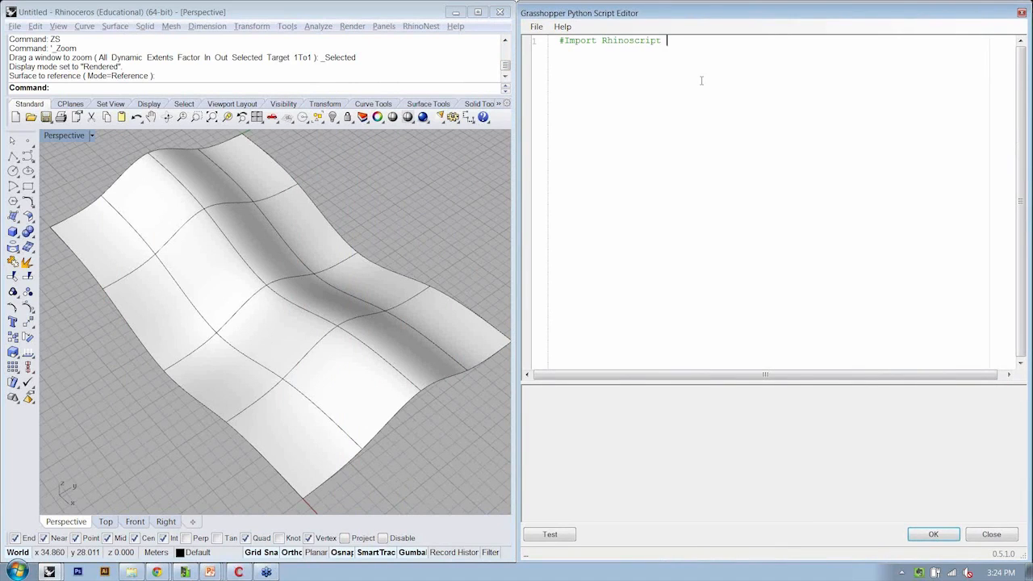
pyautogui.write('Syntax')
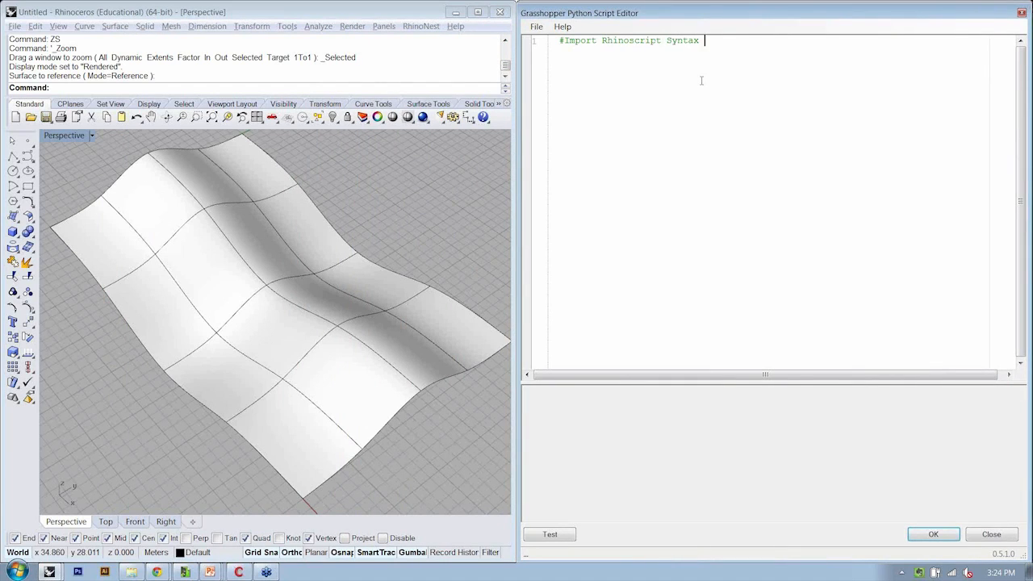
pyautogui.write('module')
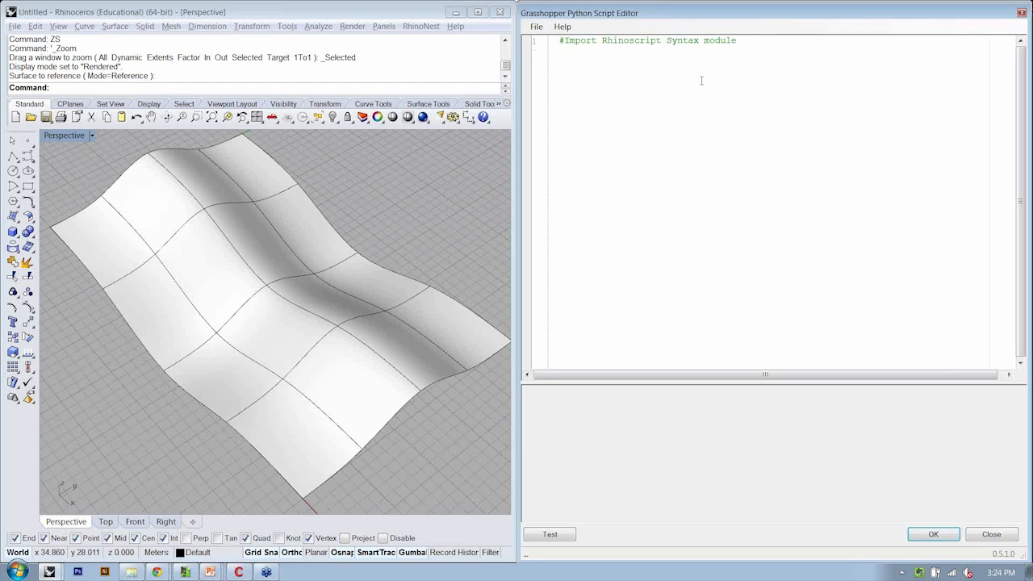
pyautogui.press('enter')
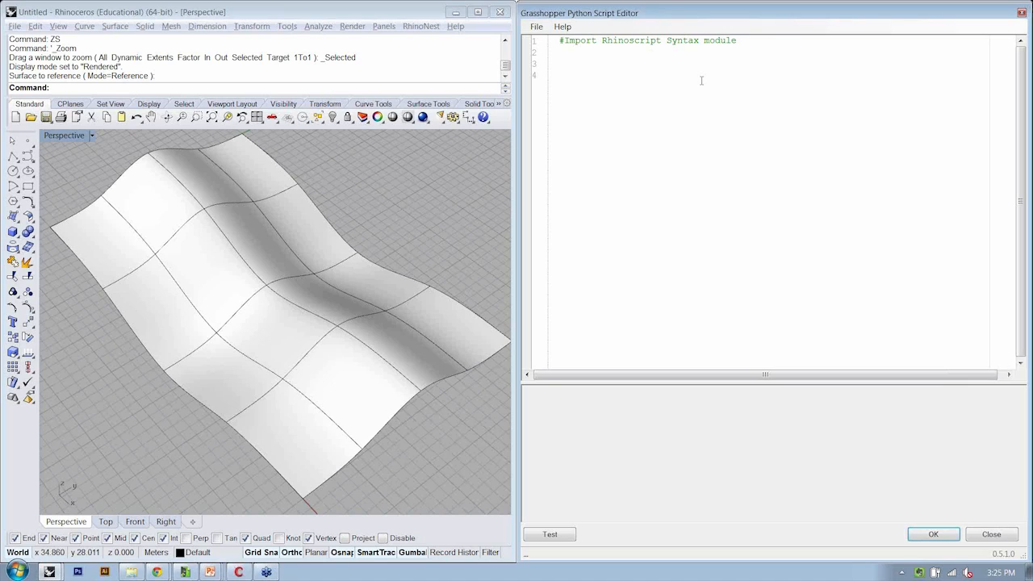
# - Add the comment '#Define output as a List' followed by the line 'a = []'
pyautogui.write('#s')
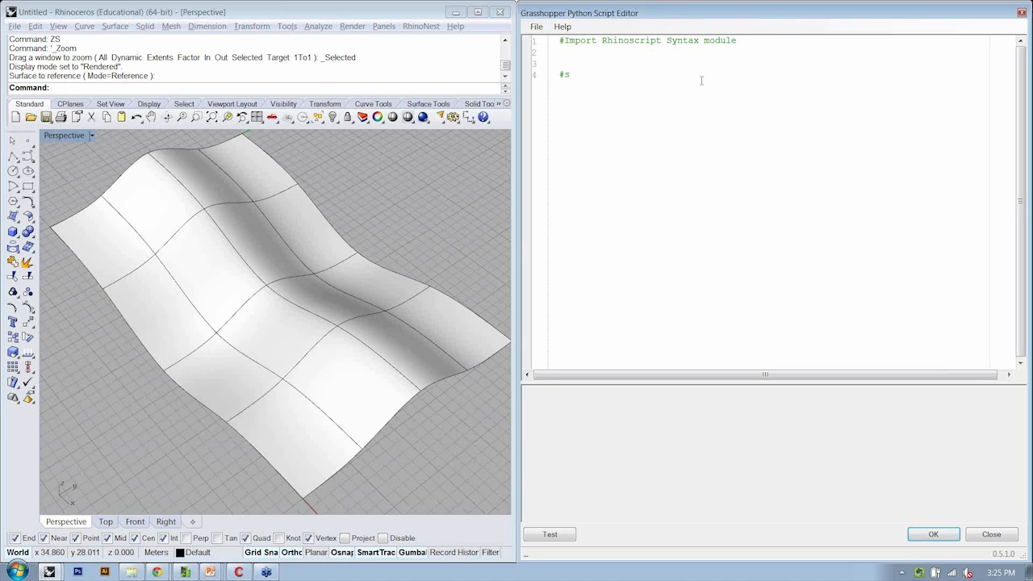
pyautogui.write('Def')
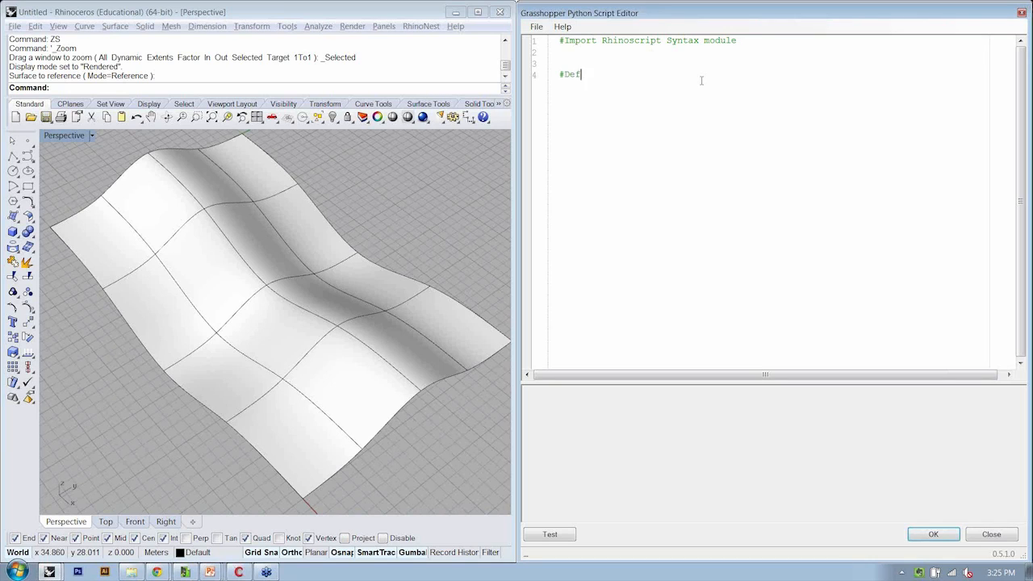
pyautogui.write('ine output')
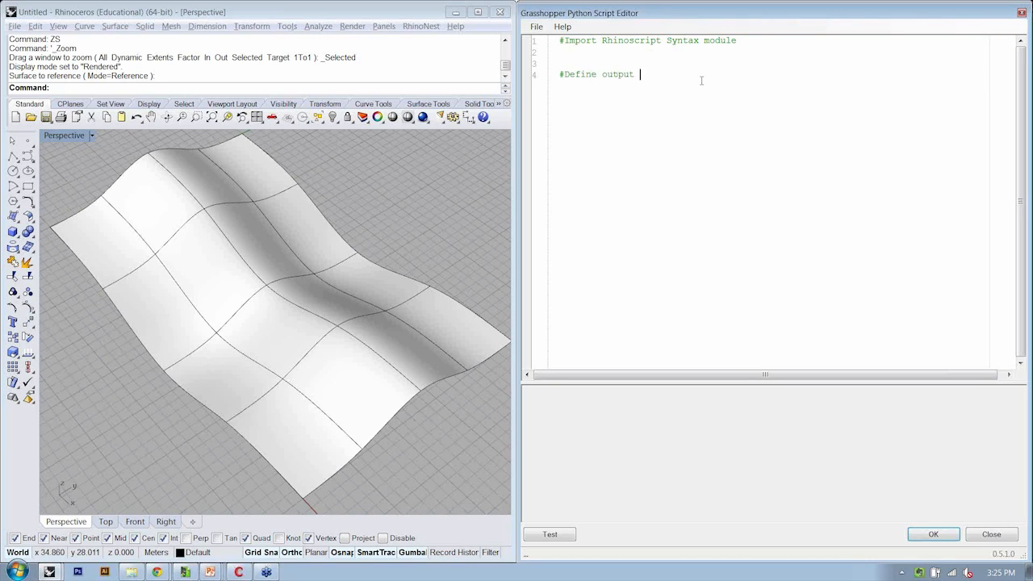
pyautogui.write('as a List:')
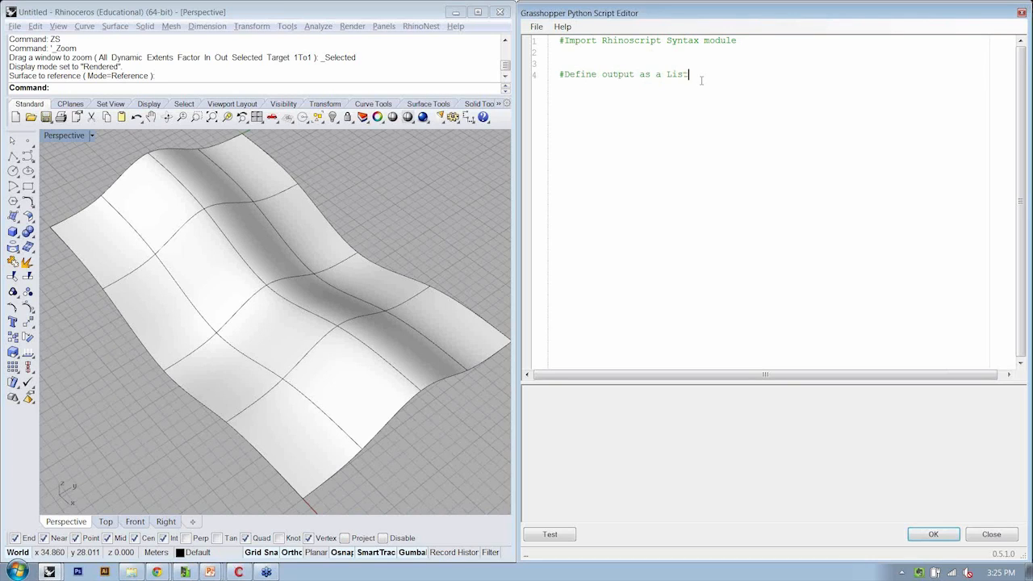
pyautogui.press('BackSpace')
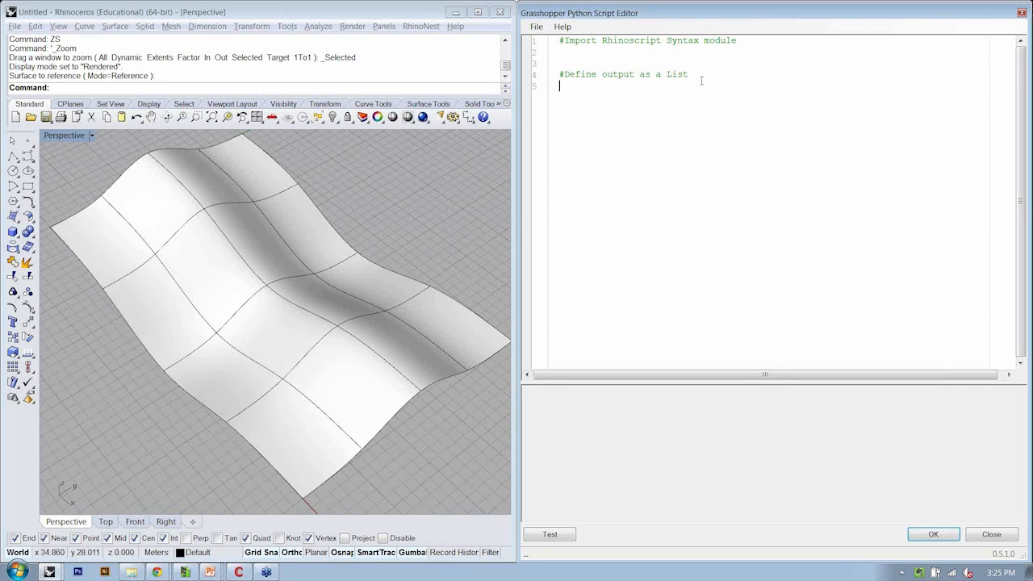
pyautogui.write('a =')
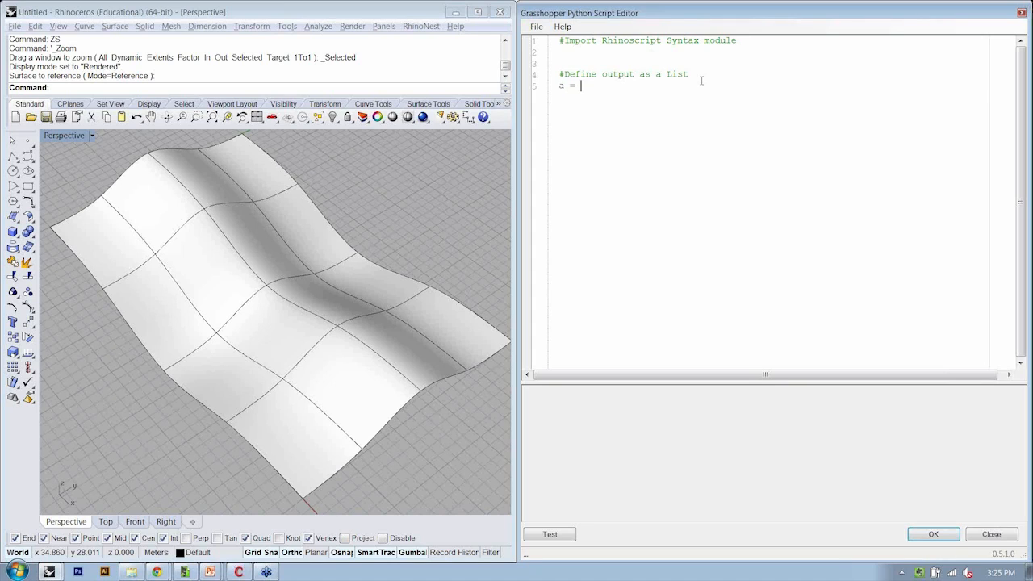
pyautogui.write('[]')
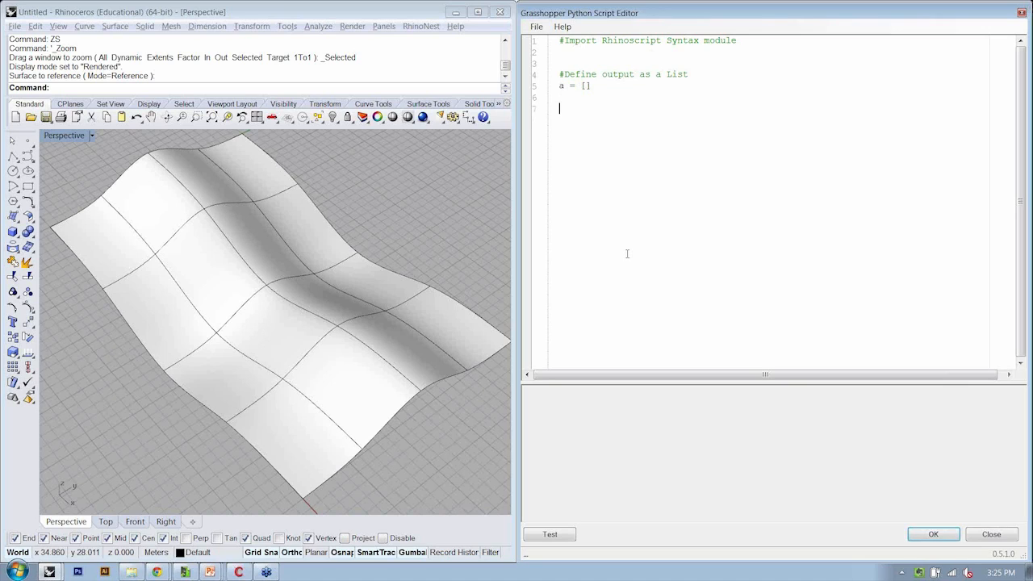
pyautogui.moveTo(170, 208)
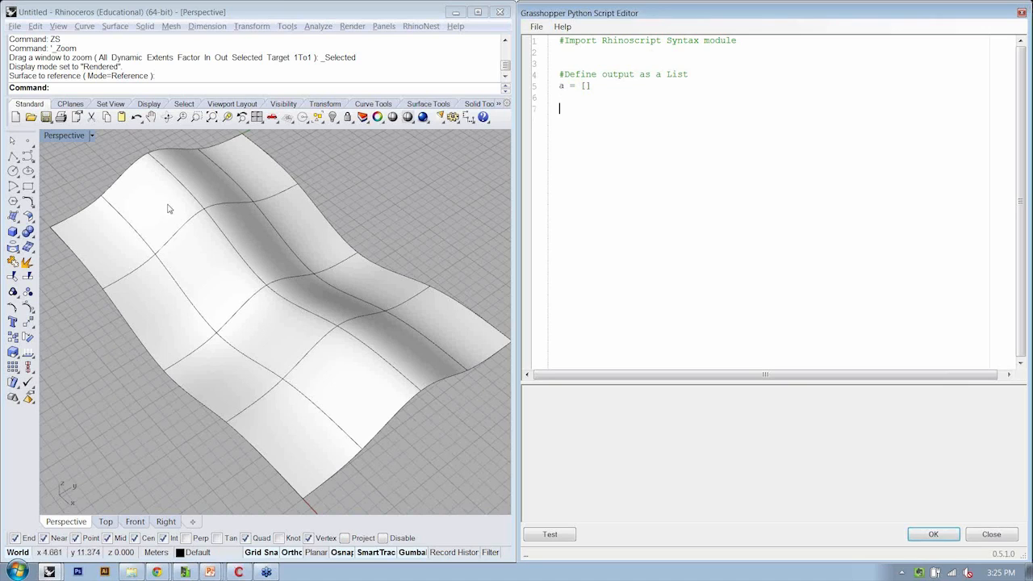
pyautogui.moveTo(183, 268)
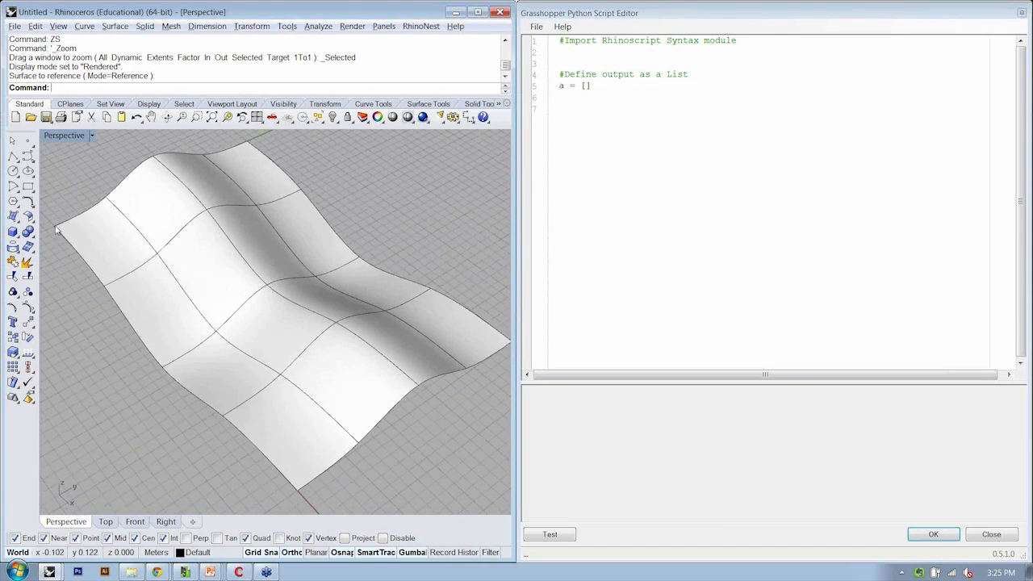
pyautogui.moveTo(270, 191)
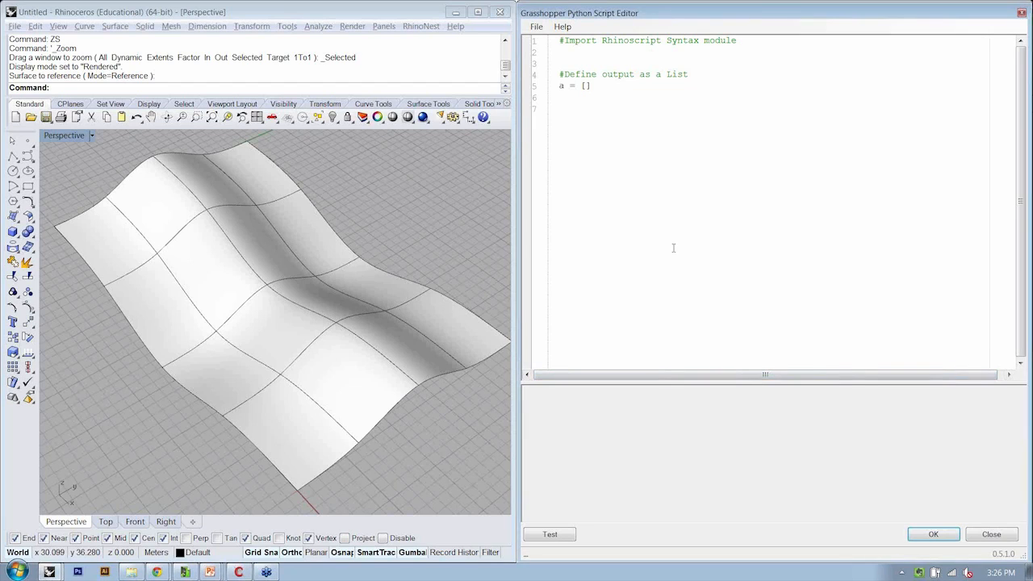
# - Type the comment '#Create a Loop to step through "U"' in the script editor
pyautogui.write('#')
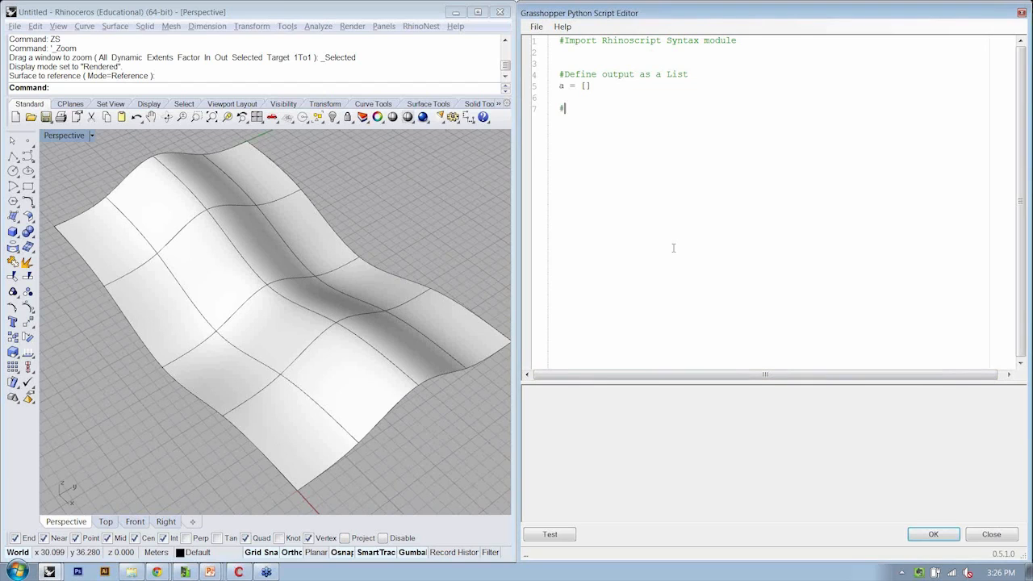
pyautogui.write('Create a 1')
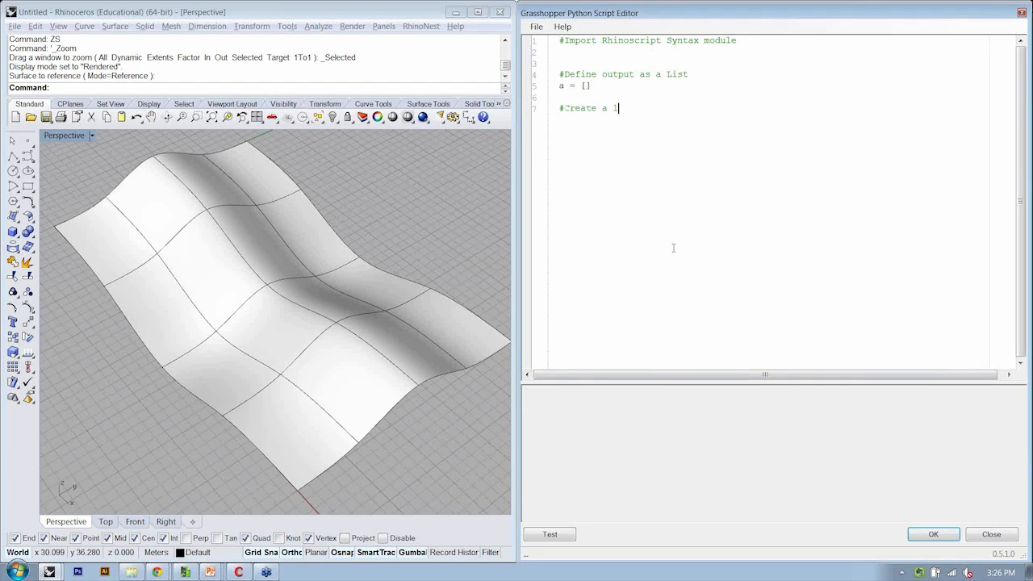
pyautogui.write('Loop to')
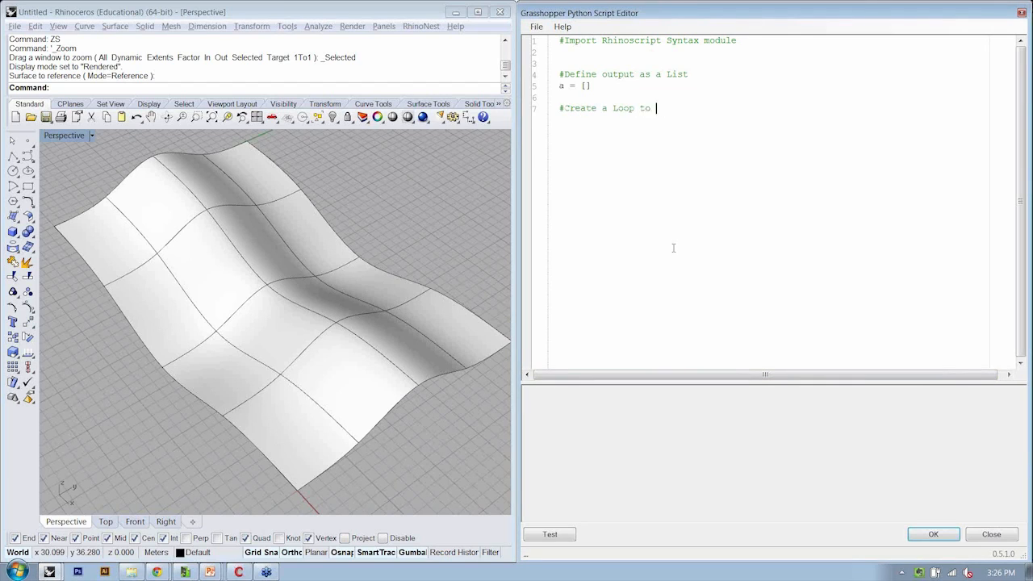
pyautogui.write('step through')
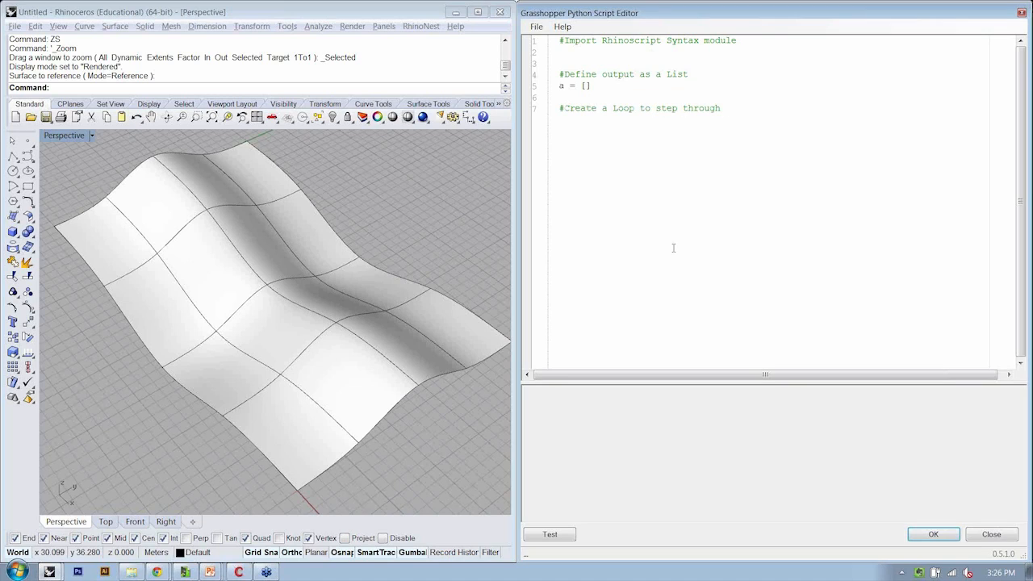
pyautogui.write('"U"')
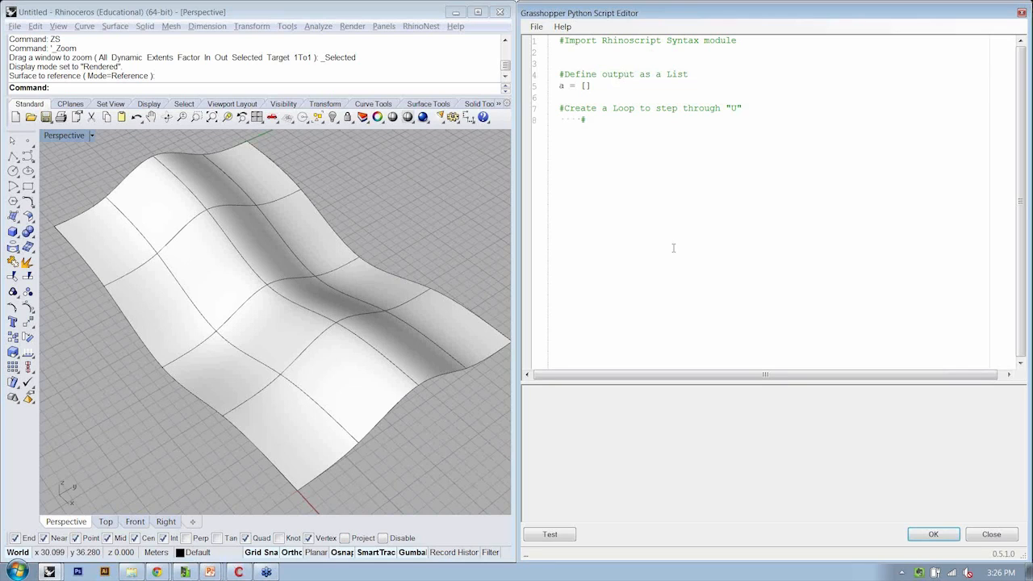
# - Add the nested comment '#Create a Loop to step through "V"' with an indented new line
pyautogui.write('#Create a Loop to step th')
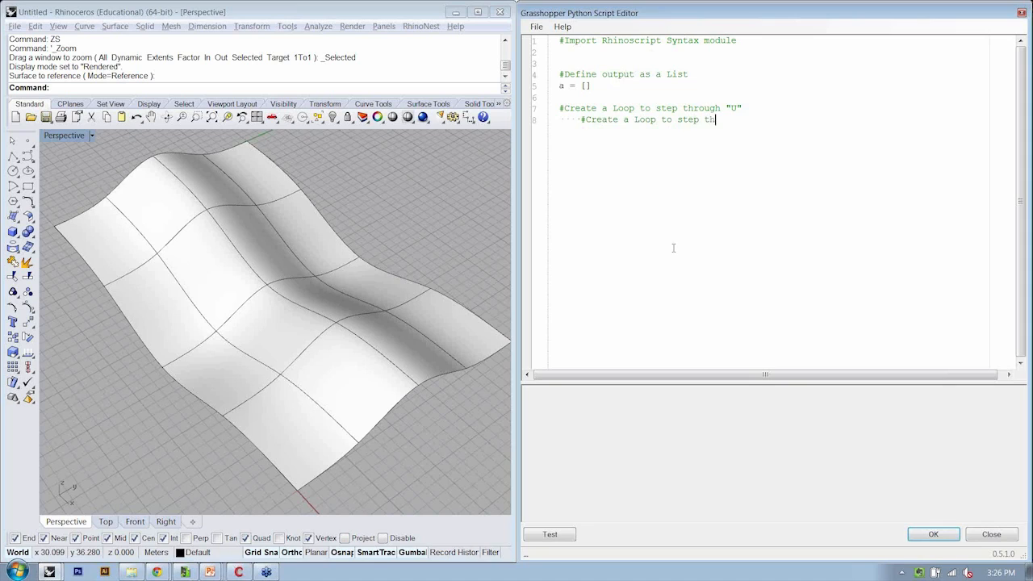
pyautogui.write('rough "V"')
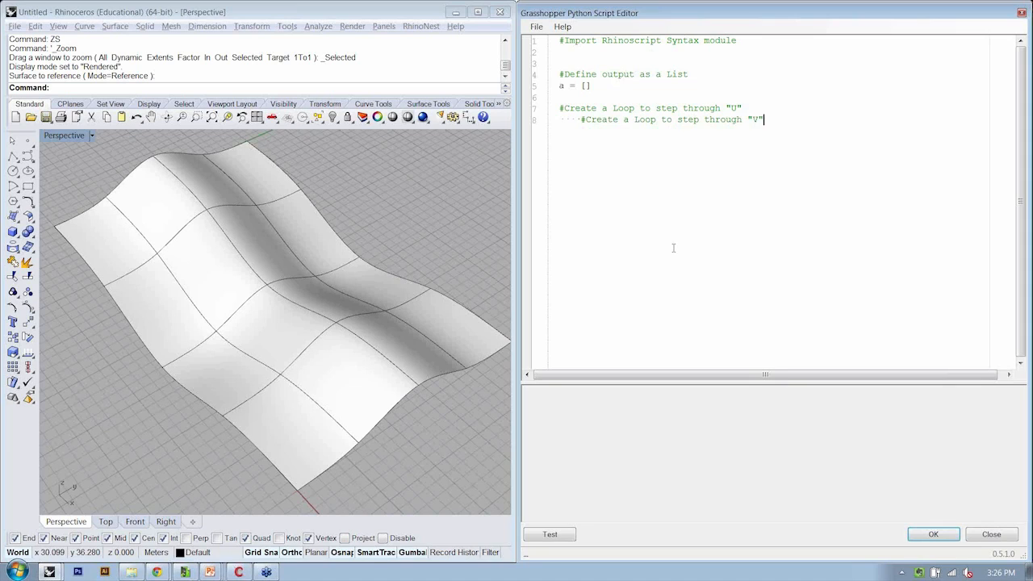
pyautogui.press('Enter')
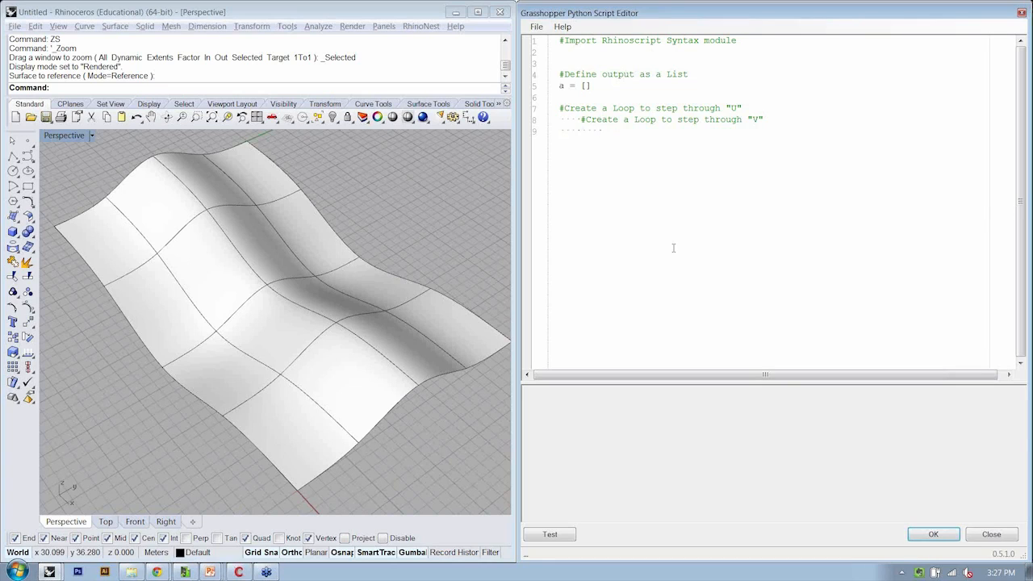
# - On indented line 9, write '#Create a point on Surface (ref: UV)'
pyautogui.click(604, 131)
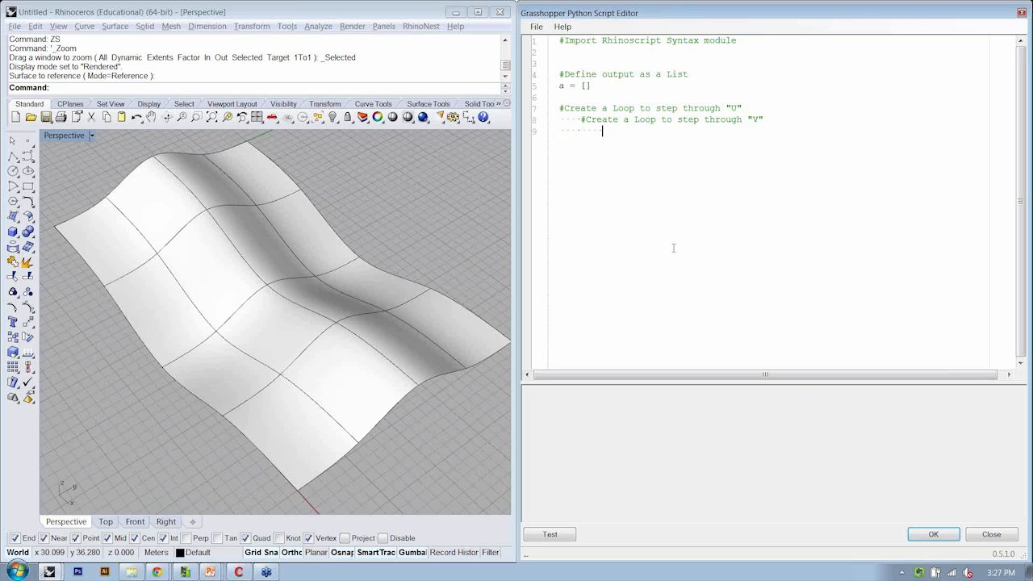
pyautogui.write('#Crea')
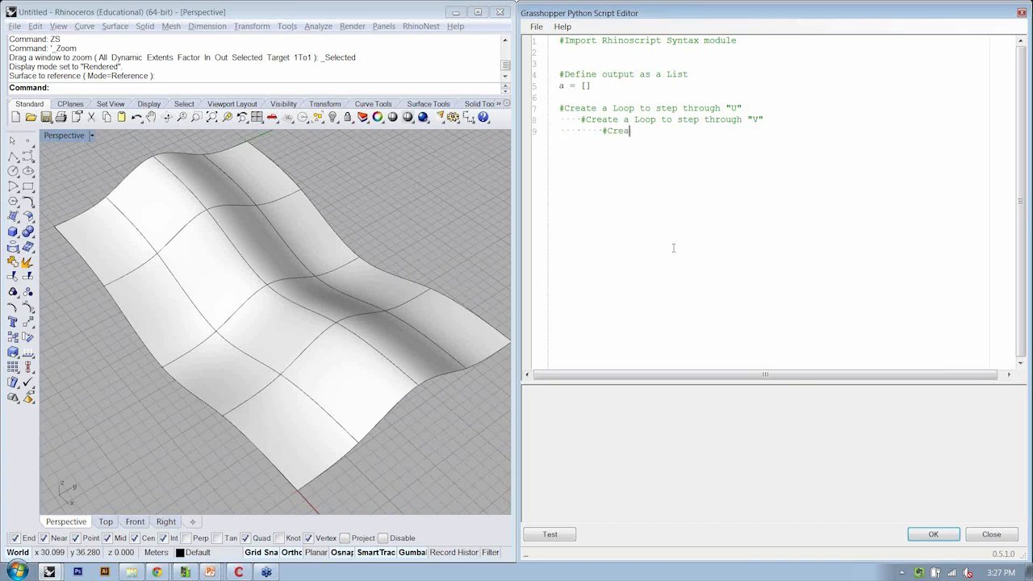
pyautogui.write('te a point on Surface')
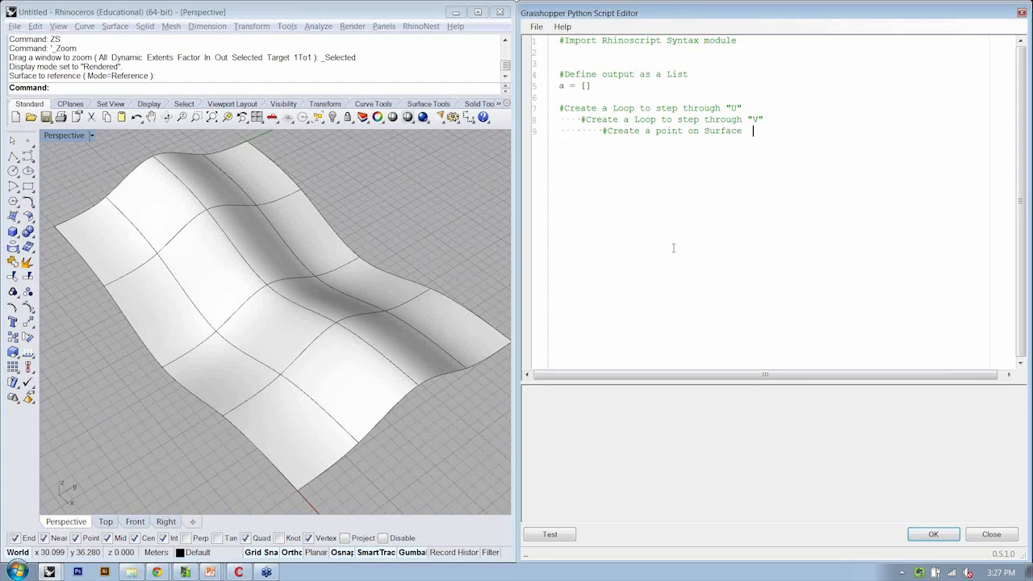
pyautogui.write('Re')
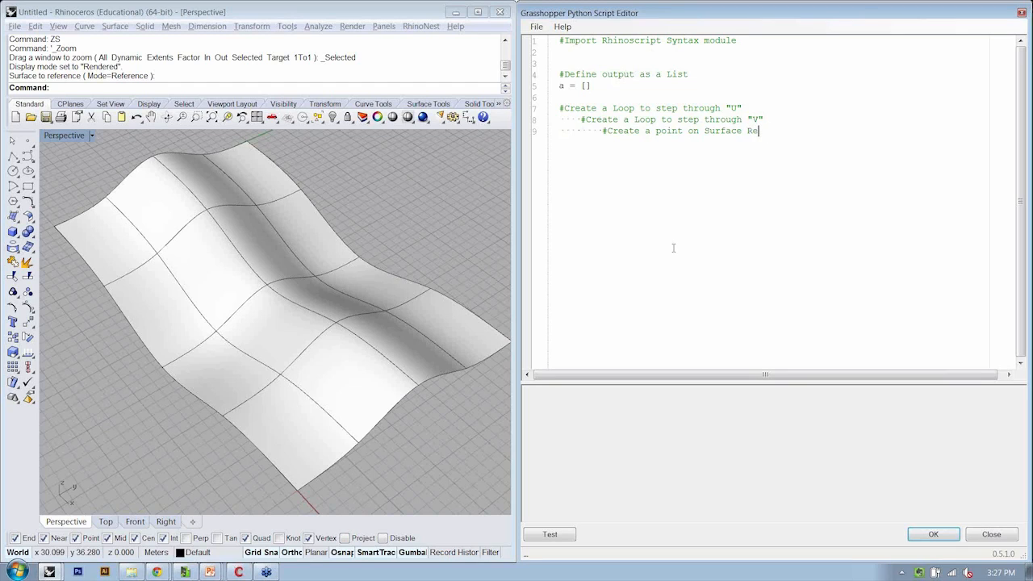
pyautogui.write('f')
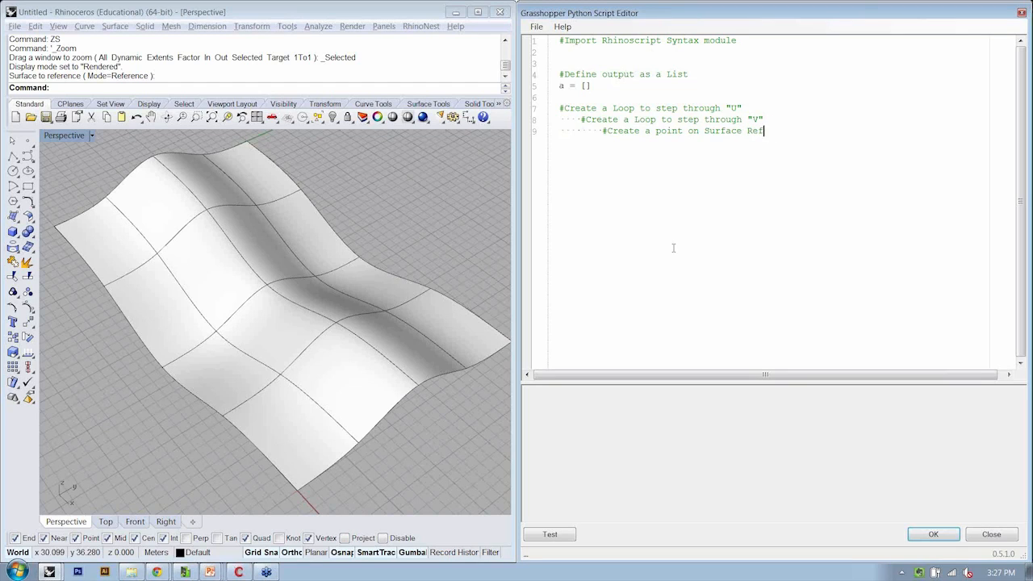
pyautogui.write('(ref: UV')
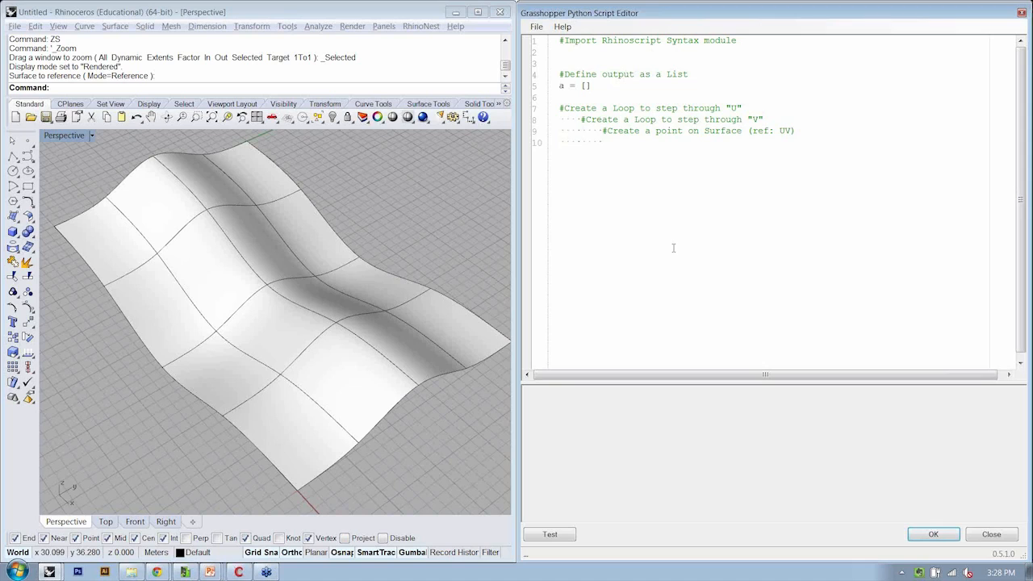
# - Add the comment '#Append the point to our List for Output'
pyautogui.write('#')
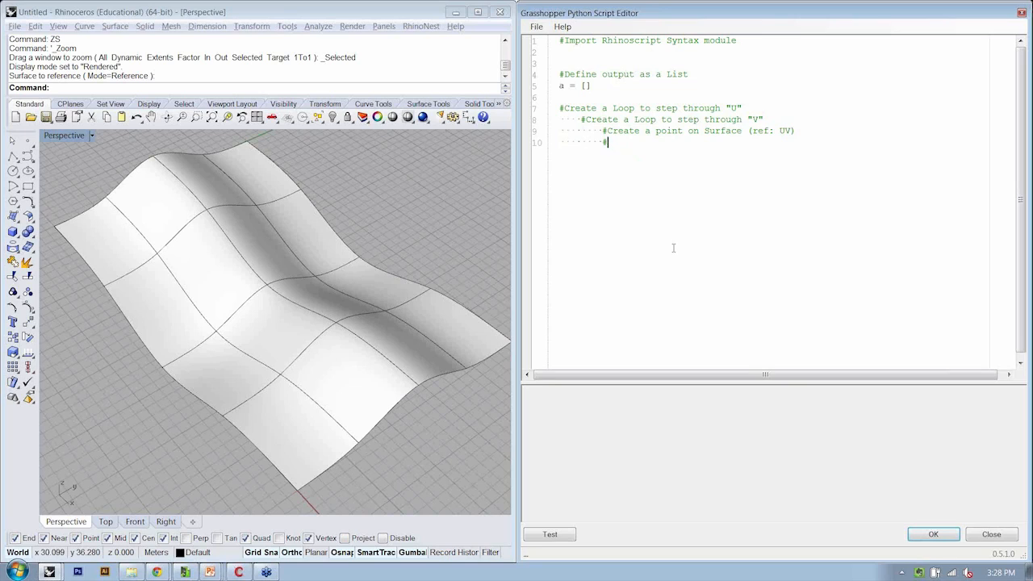
pyautogui.write('Append')
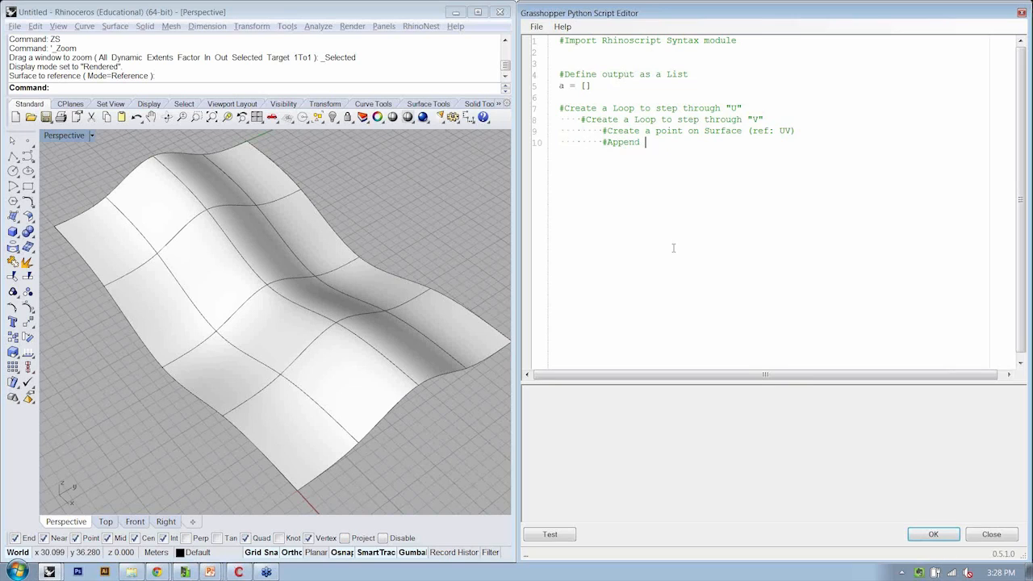
pyautogui.write('the point to our')
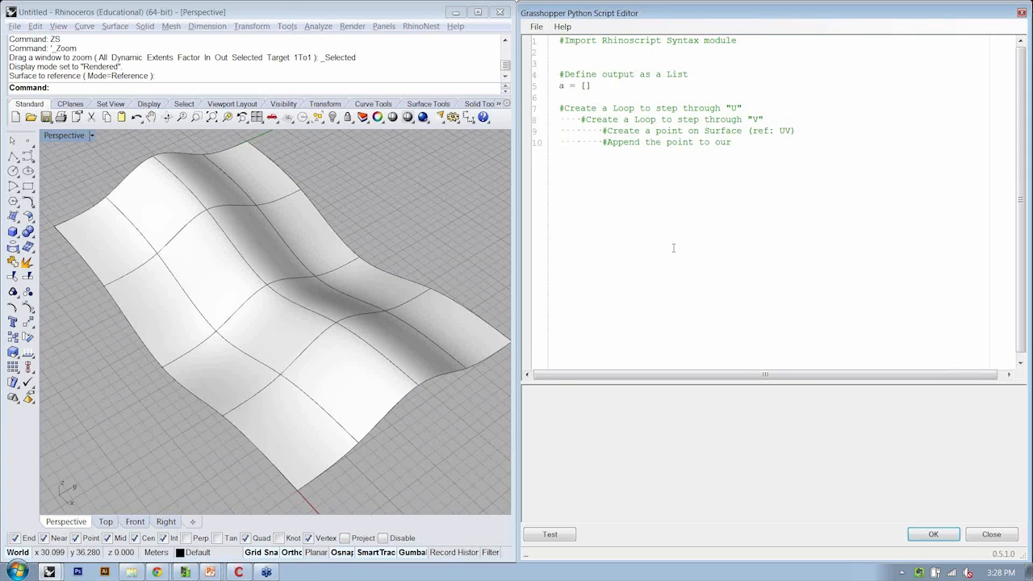
pyautogui.write('List for Oupt')
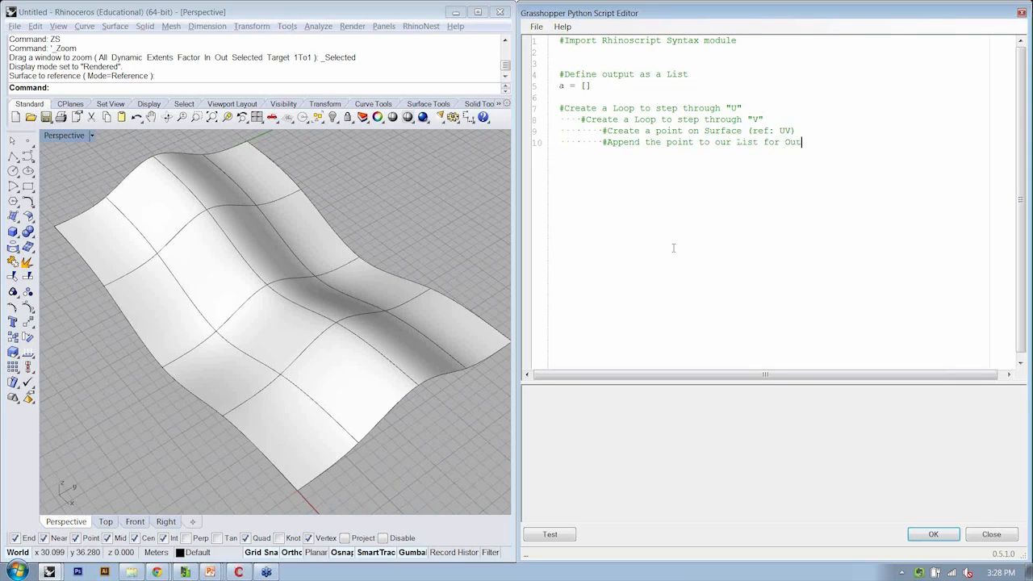
pyautogui.write('put')
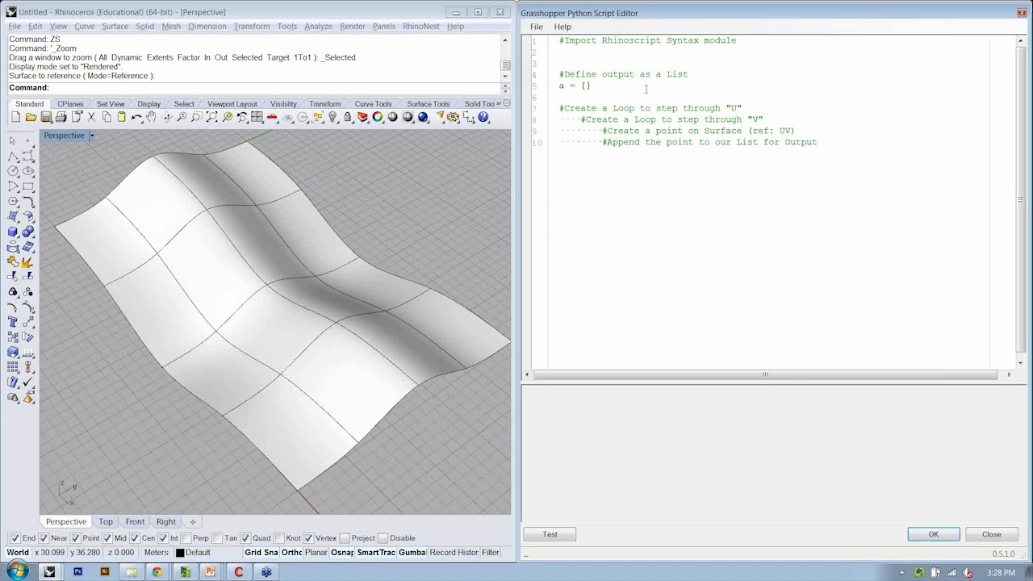
pyautogui.click(818, 142)
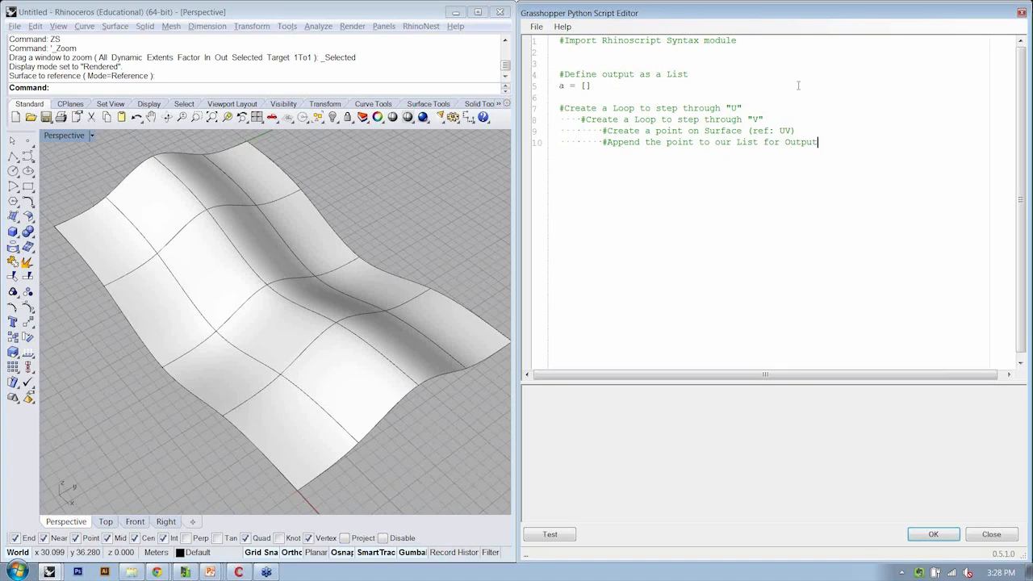
pyautogui.moveTo(642, 107)
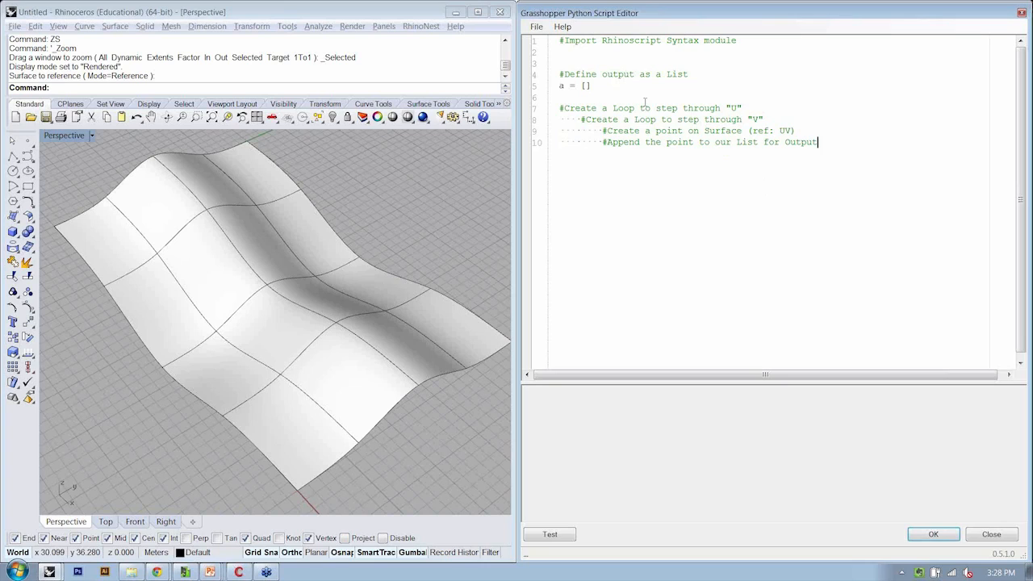
pyautogui.moveTo(673, 375)
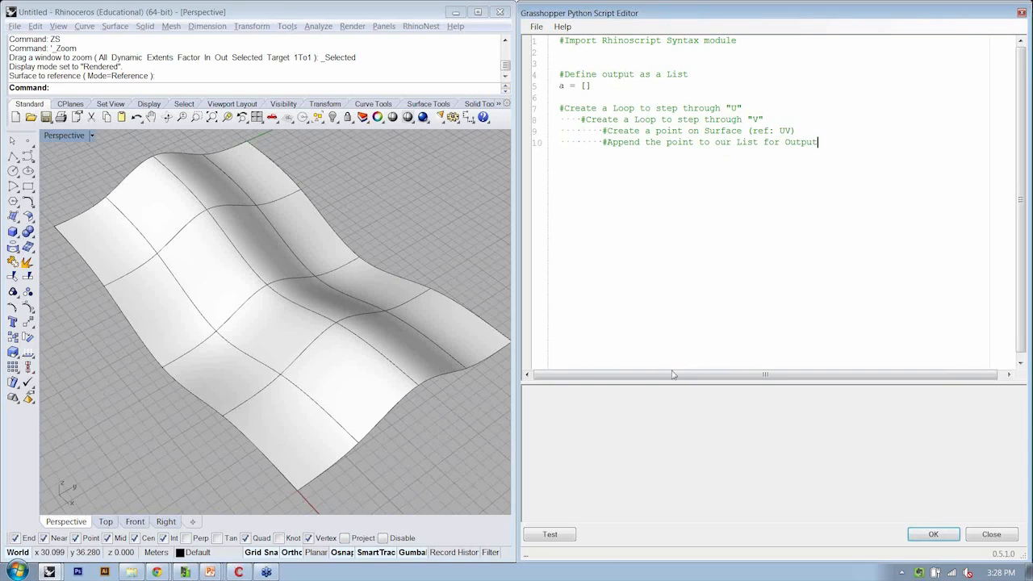